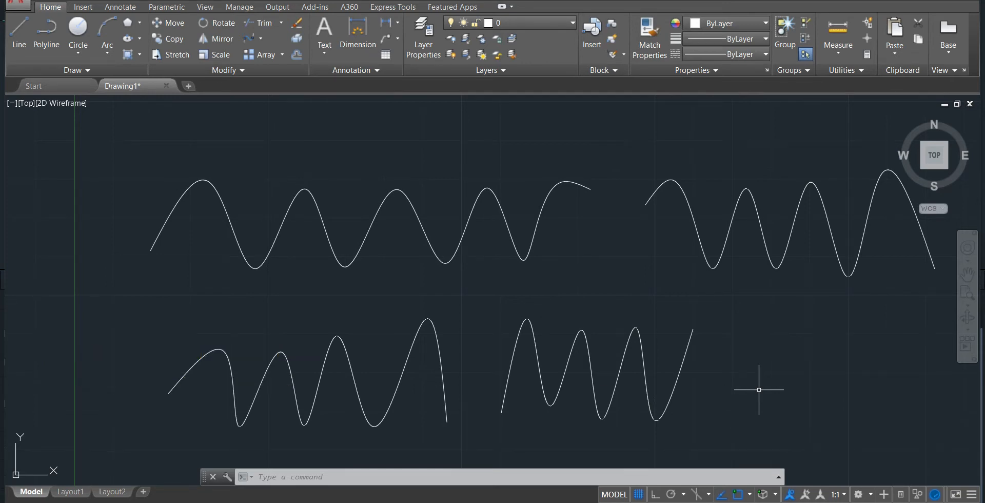
pyautogui.moveTo(411, 263)
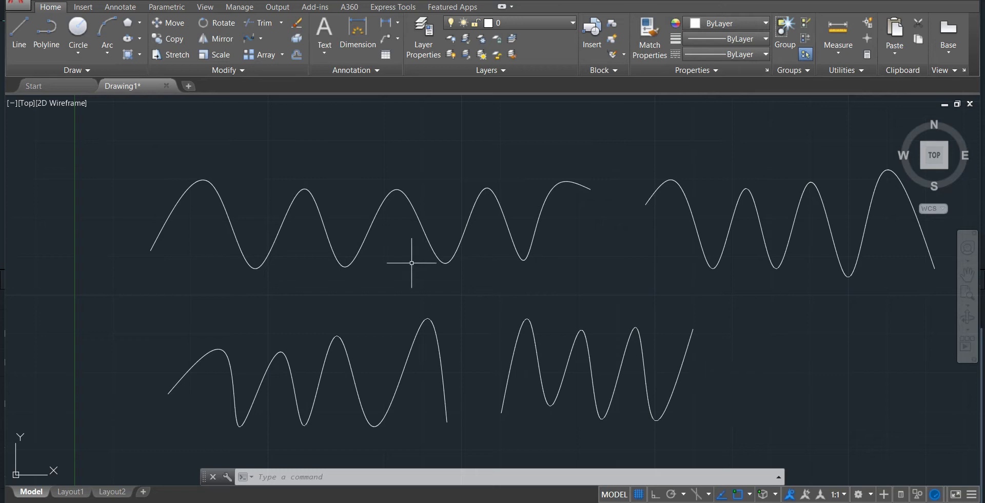
pyautogui.moveTo(388, 229)
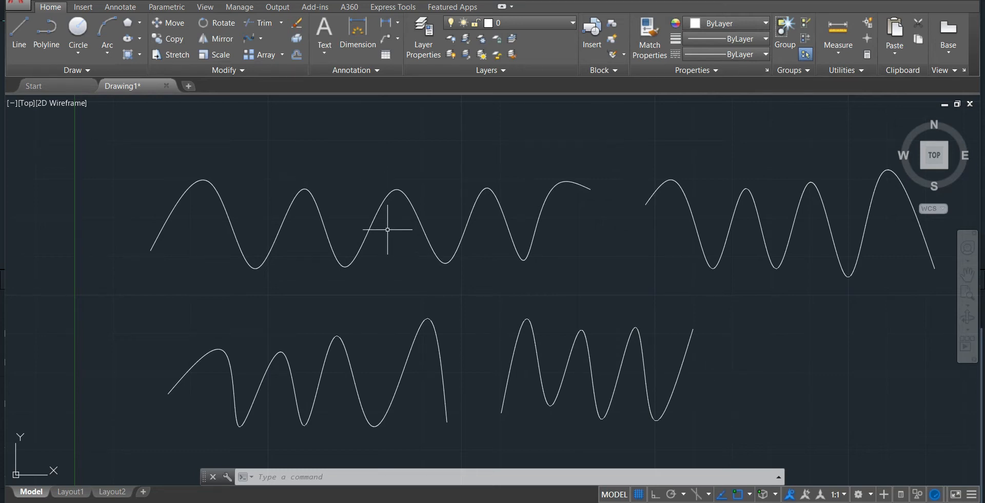
# Step: Shift the view left and start a Blend Curves between the wave splines
pyautogui.moveTo(388, 229); pyautogui.dragTo(405, 267)
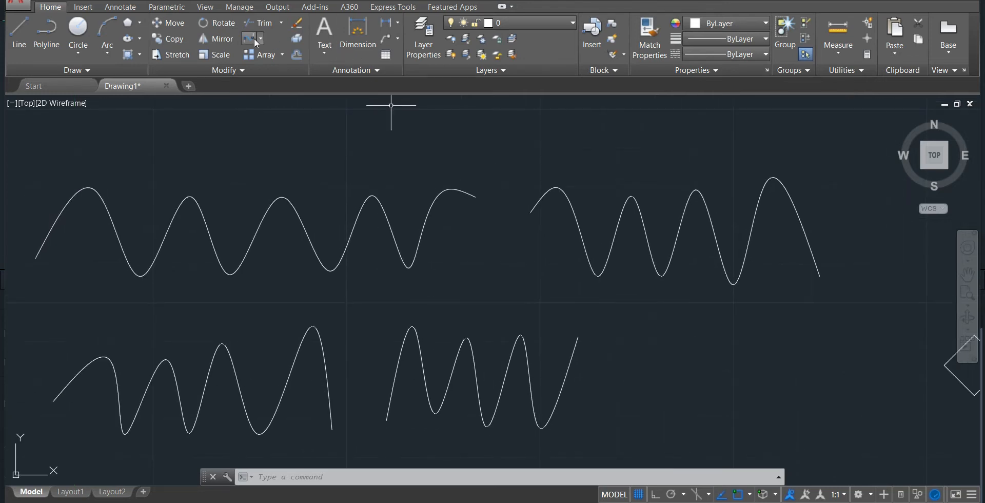
pyautogui.moveTo(249, 38)
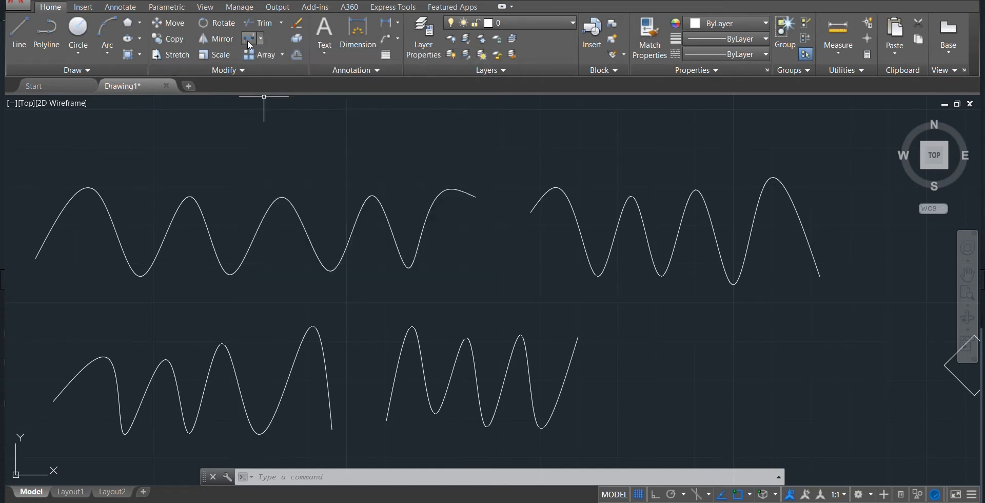
pyautogui.click(249, 39)
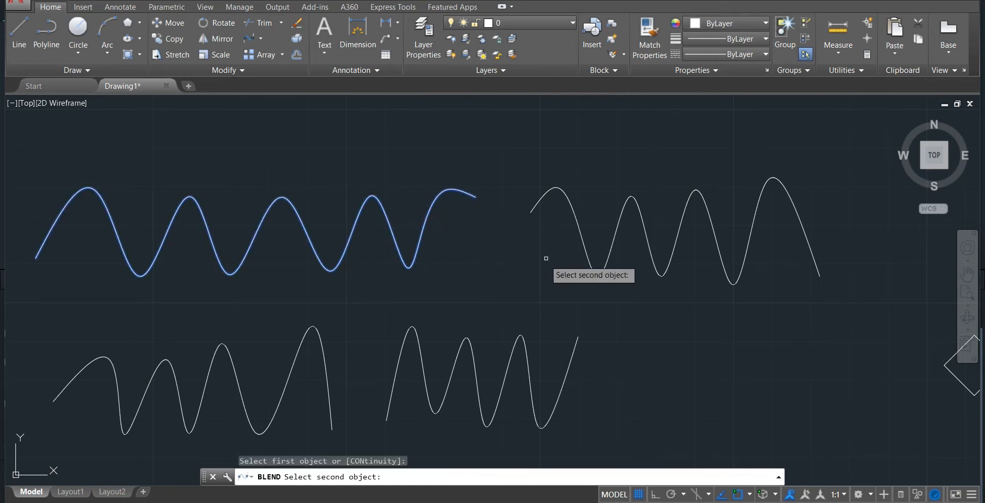
pyautogui.moveTo(573, 209)
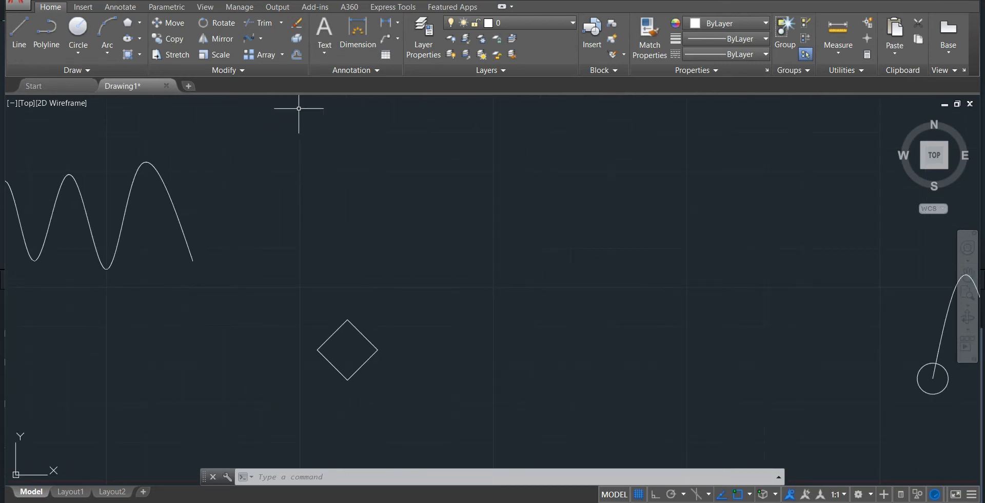
pyautogui.moveTo(266, 54)
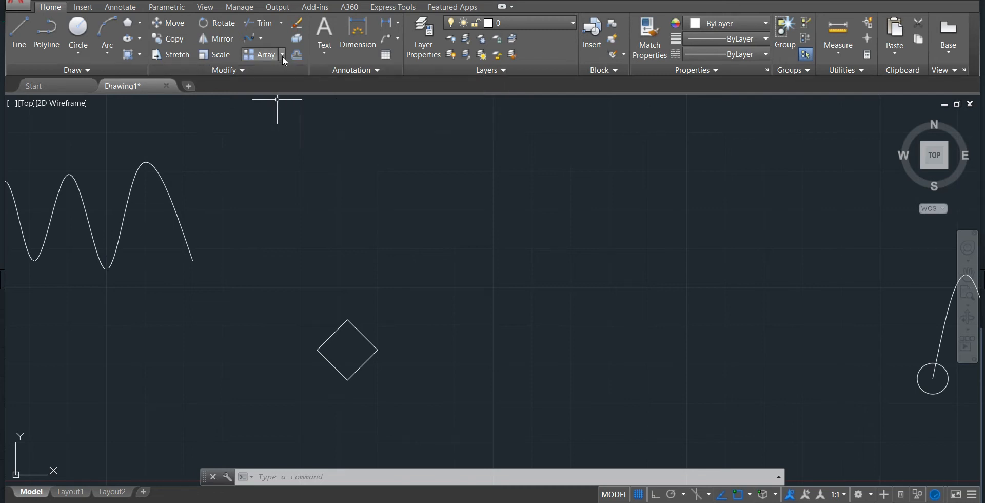
# Step: Start a rectangular array of the diamond square, previewing 4 columns by 3 rows
pyautogui.click(282, 55)
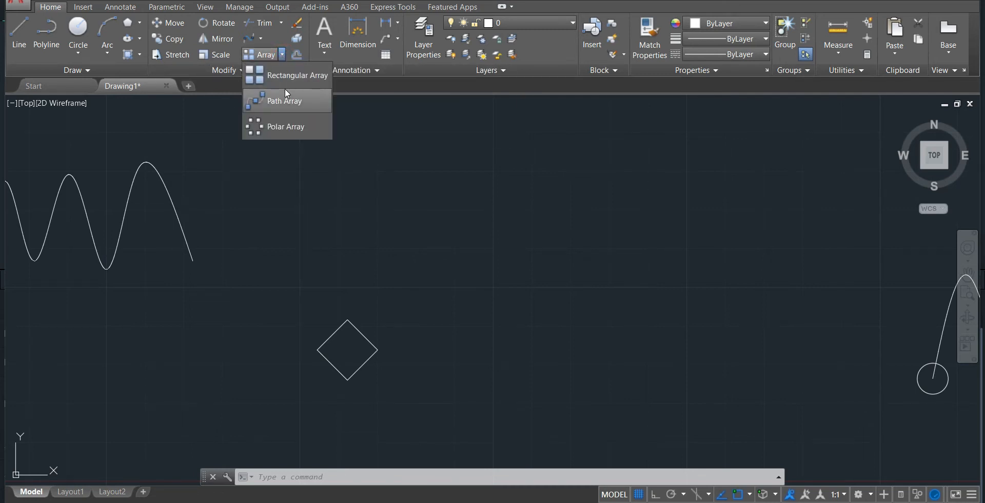
pyautogui.moveTo(367, 118)
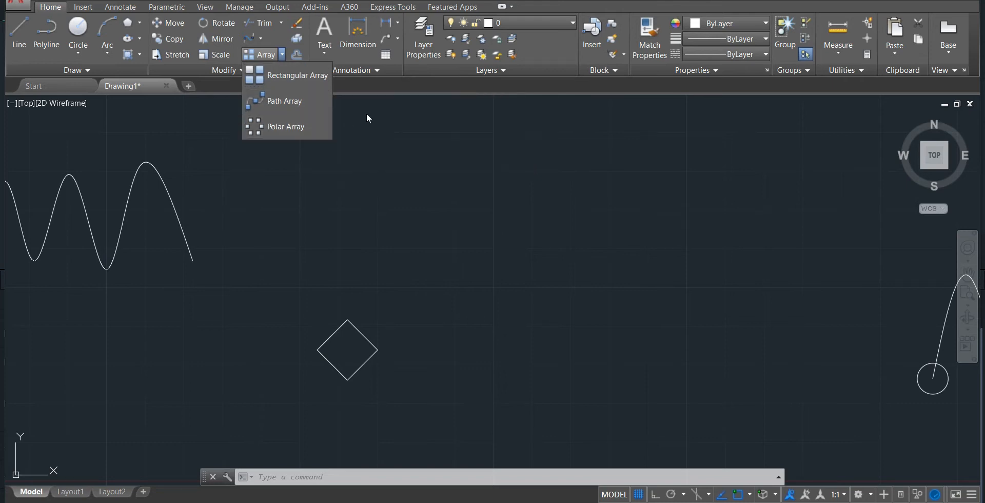
pyautogui.moveTo(297, 75)
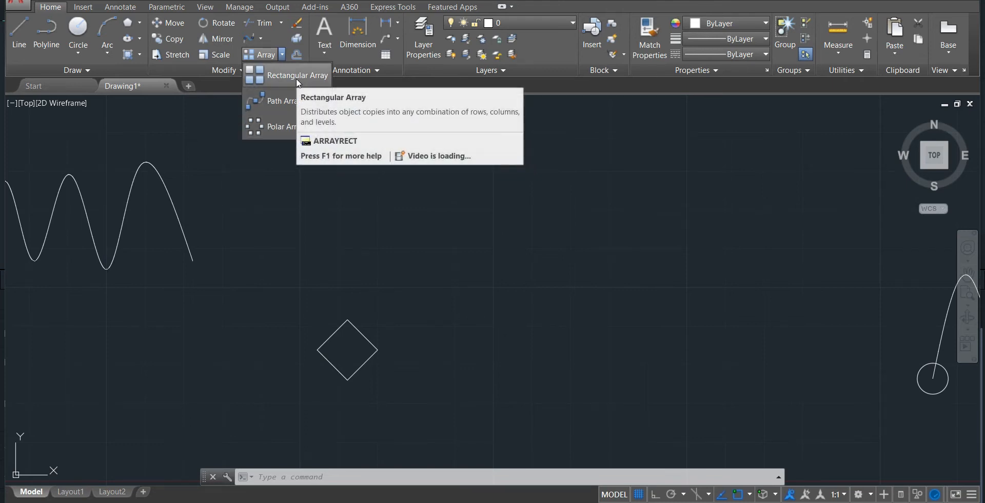
pyautogui.click(291, 75)
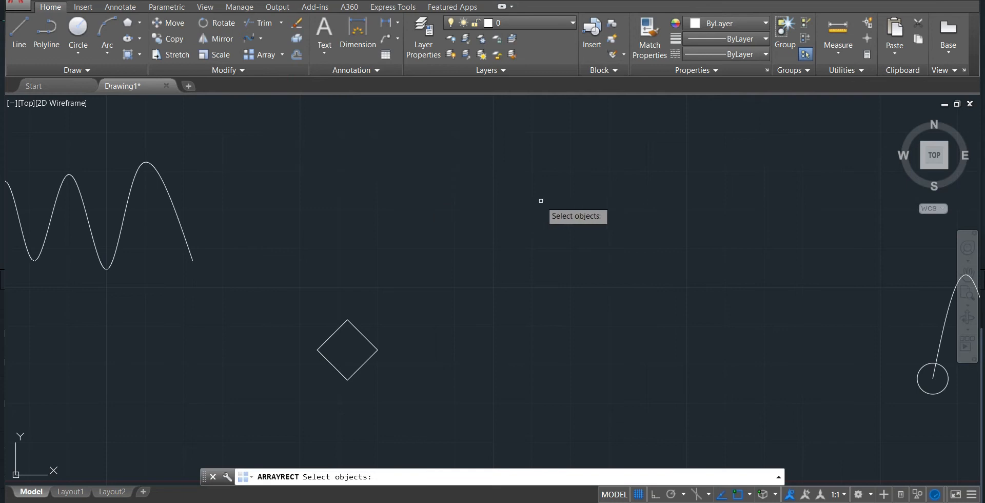
pyautogui.moveTo(405, 250)
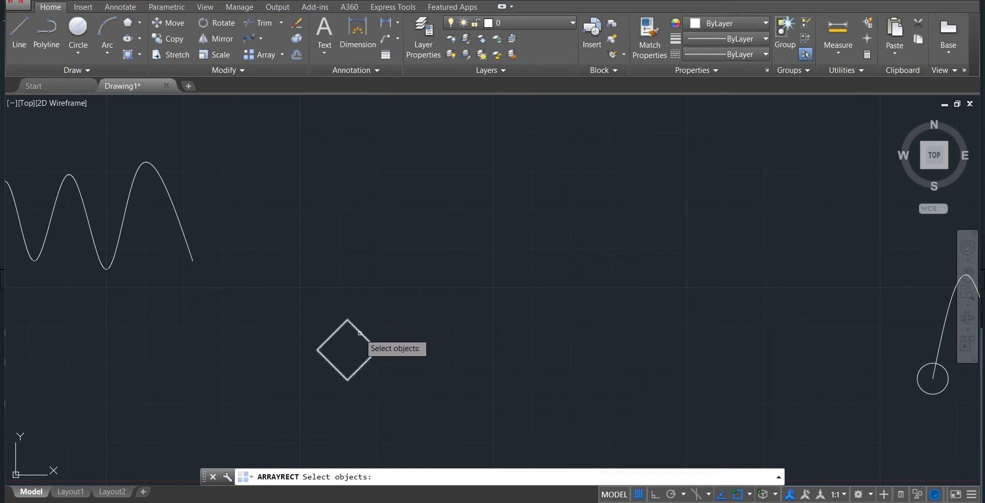
pyautogui.click(347, 350)
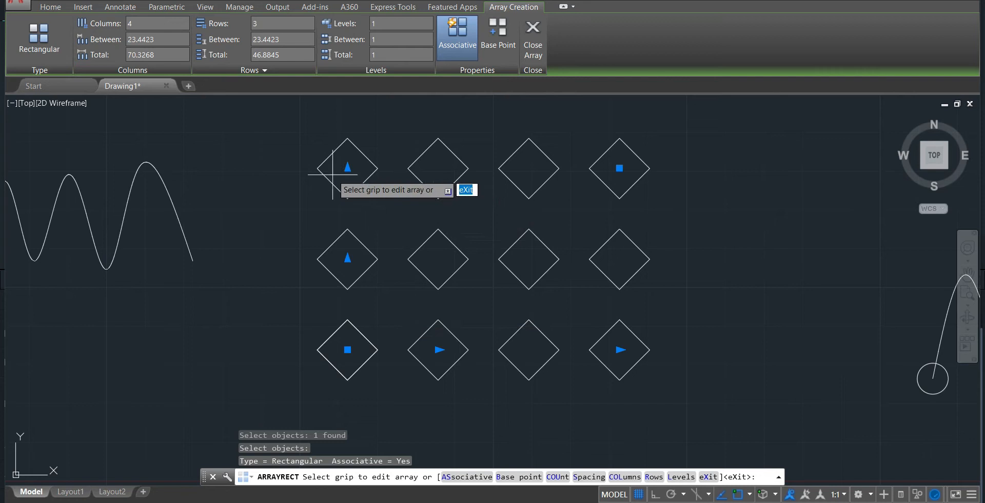
pyautogui.moveTo(641, 330)
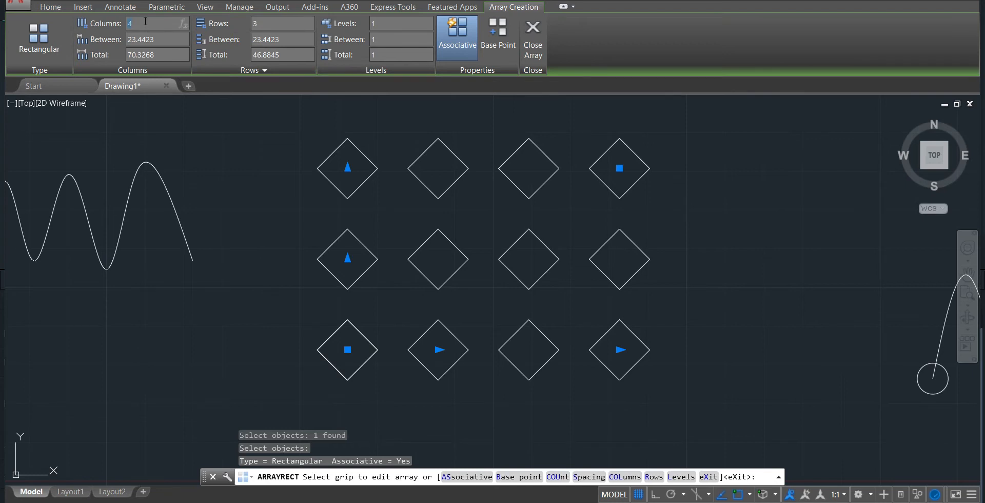
# Step: Set the diamond array to 3 columns spaced 35 and 3 rows spaced 30, then close it
pyautogui.write('3')
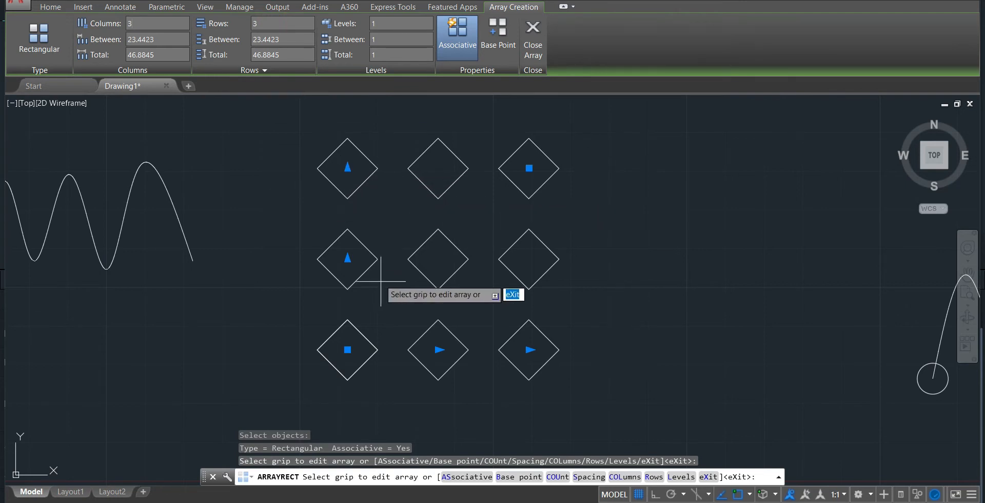
pyautogui.click(280, 24)
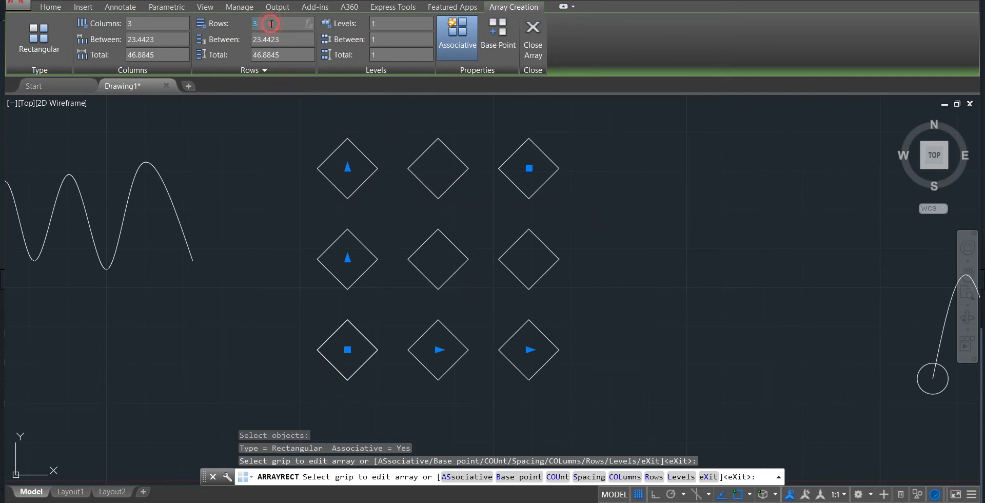
pyautogui.write('2')
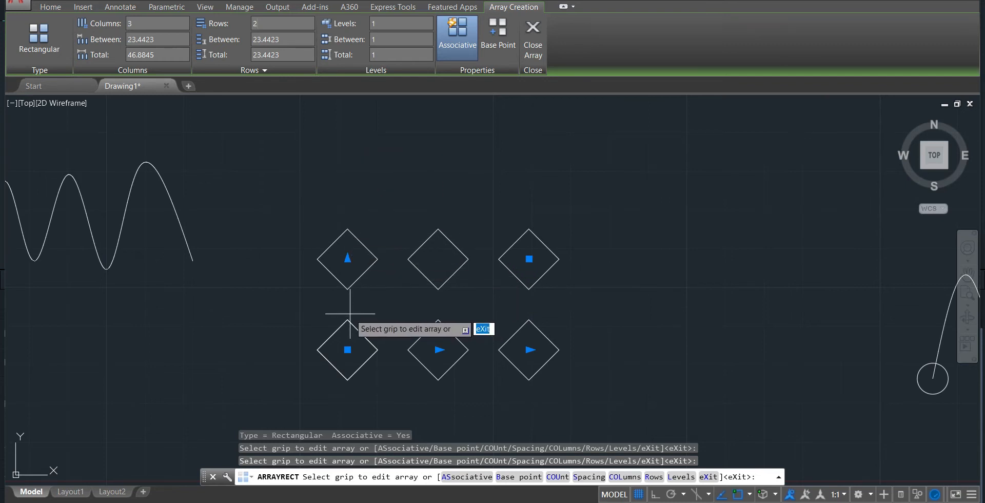
pyautogui.click(282, 23)
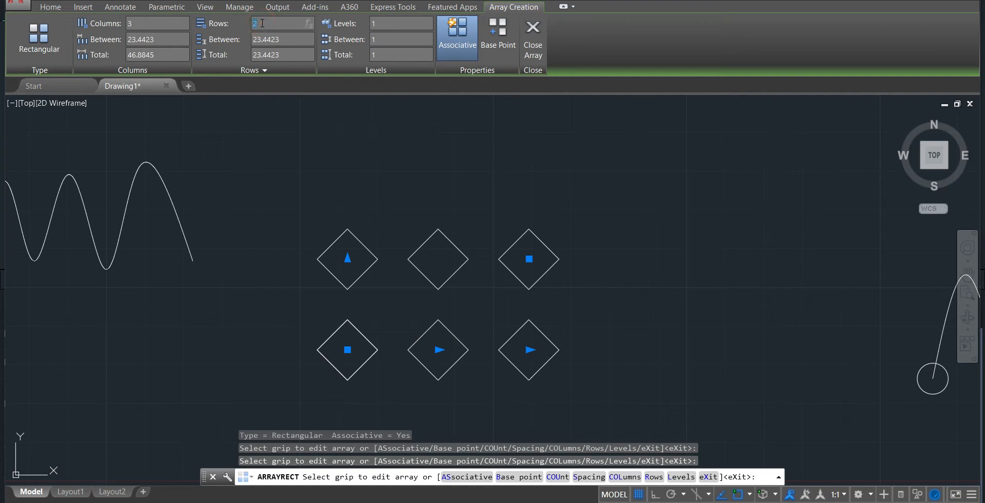
pyautogui.write('3')
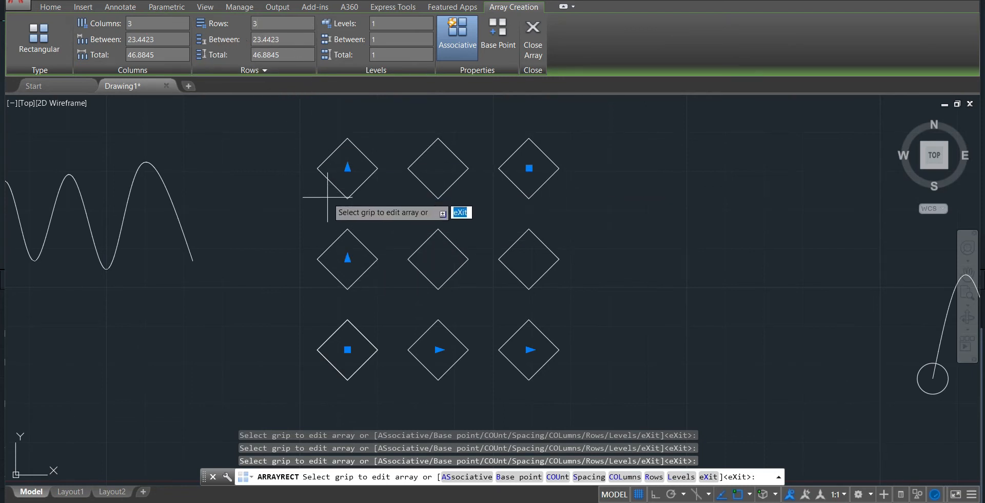
pyautogui.moveTo(317, 214)
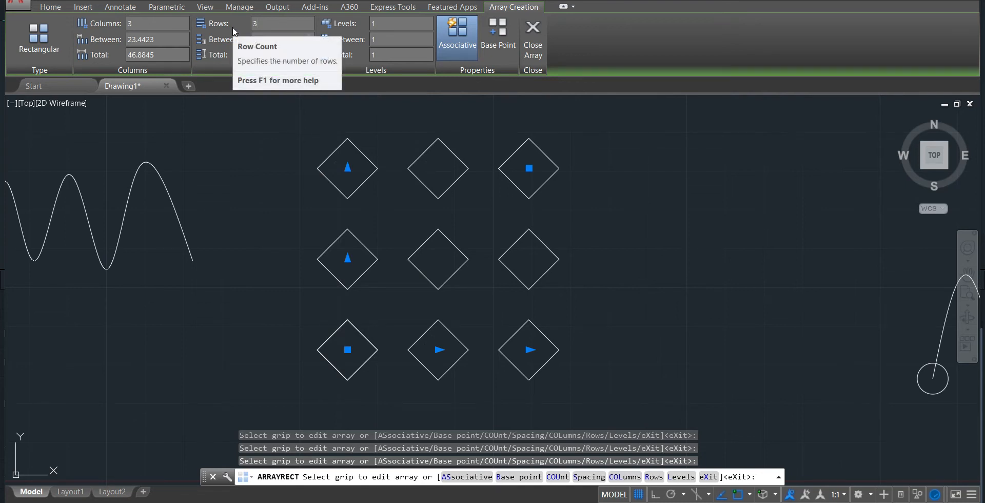
pyautogui.write('30')
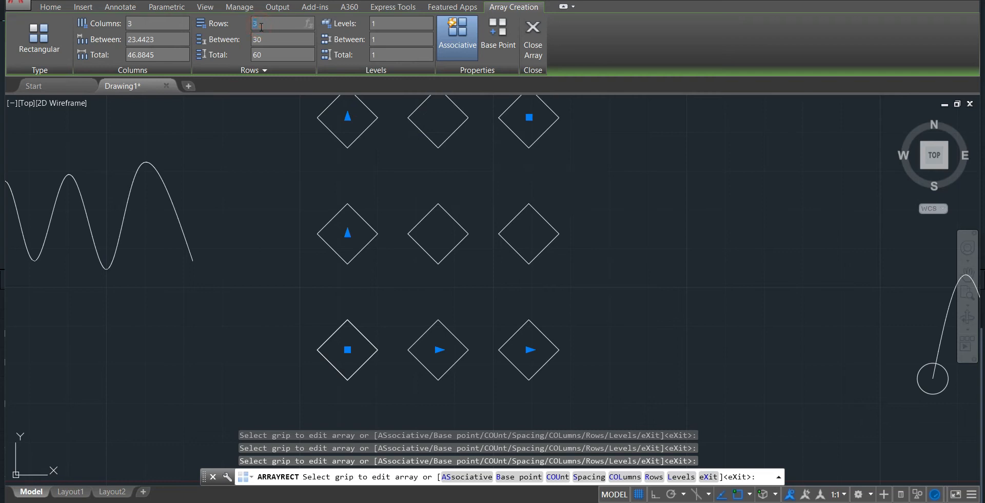
pyautogui.write('2')
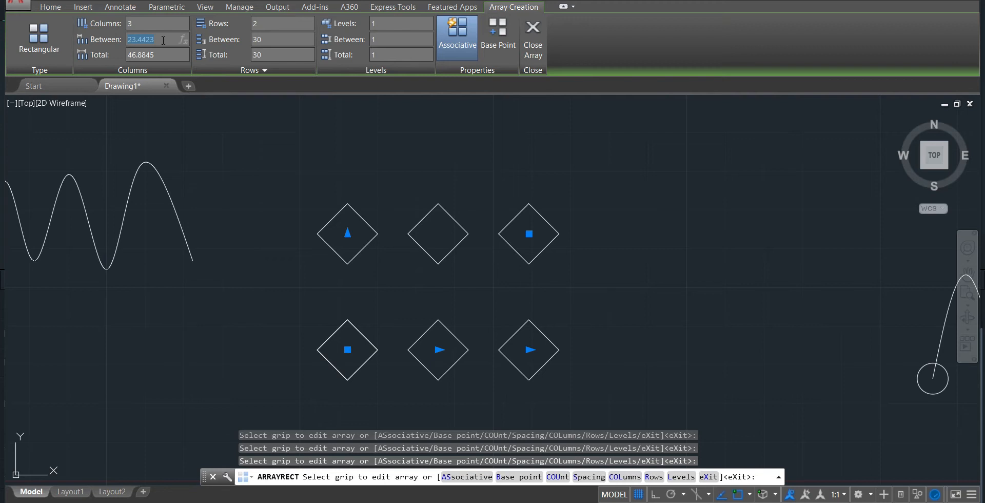
pyautogui.write('35')
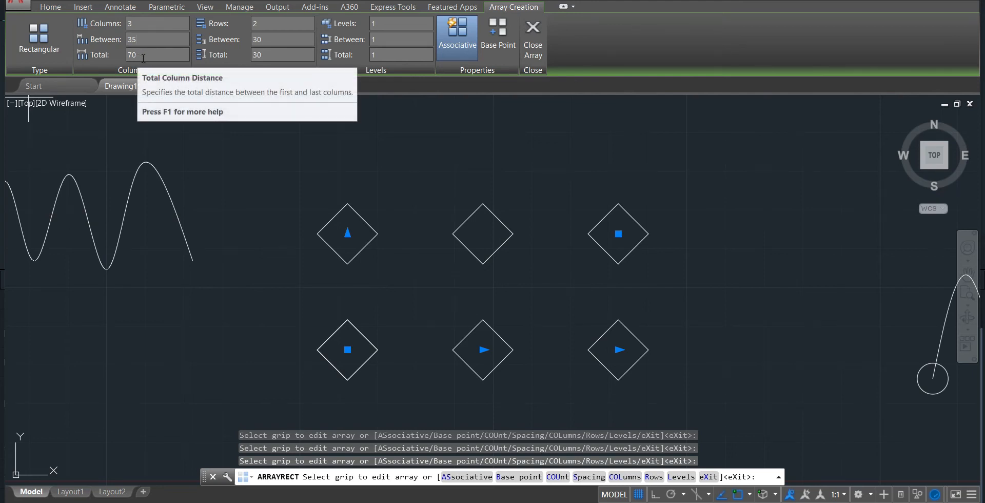
pyautogui.moveTo(221, 67)
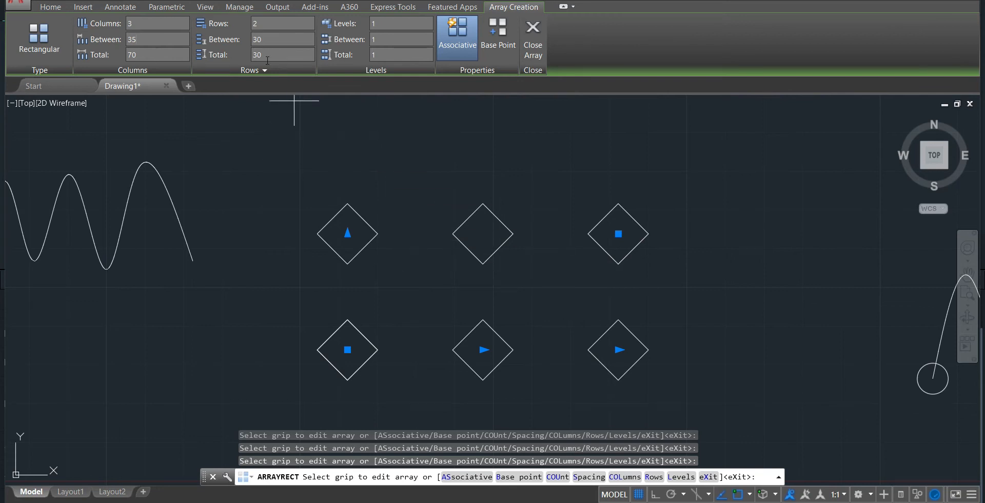
pyautogui.moveTo(652, 295)
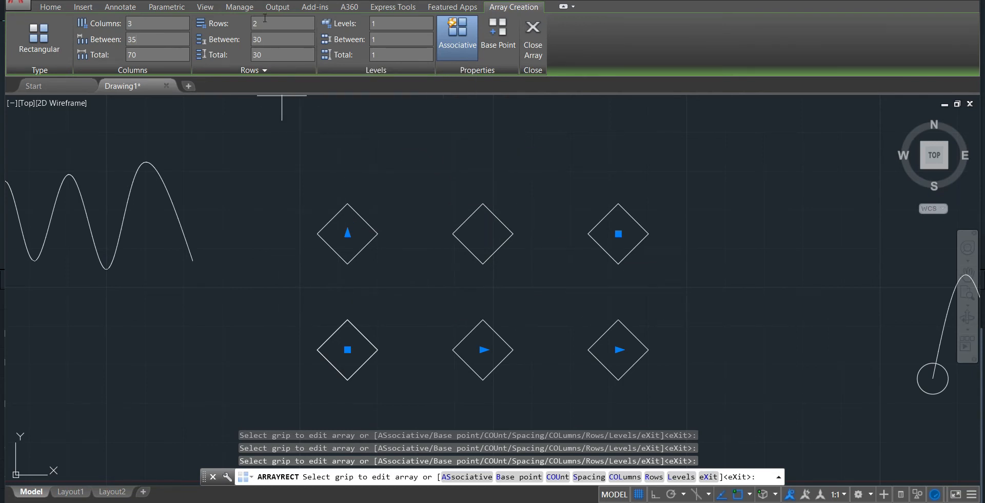
pyautogui.write('3')
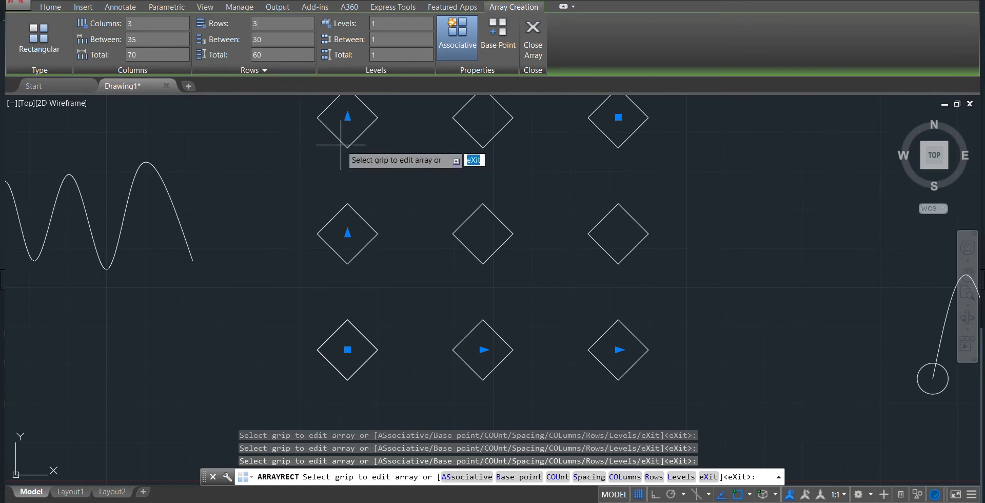
pyautogui.moveTo(532, 32)
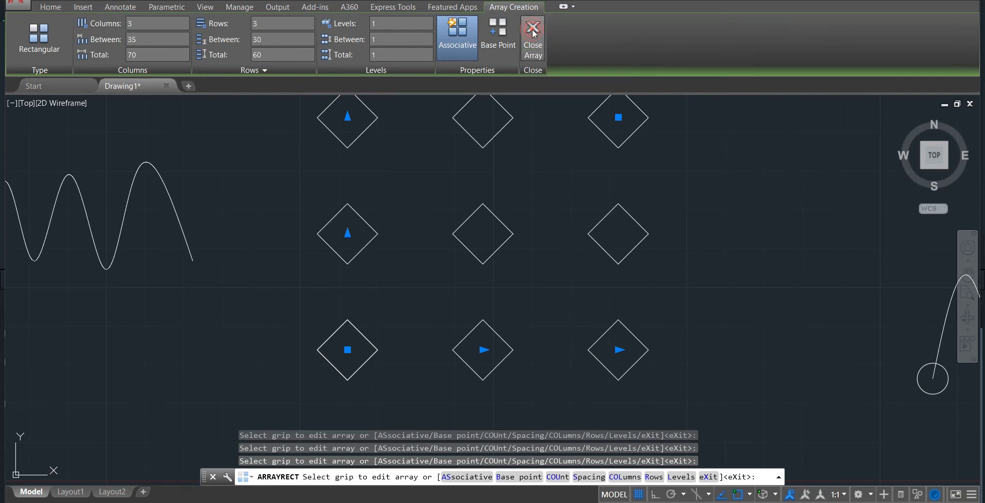
pyautogui.click(532, 36)
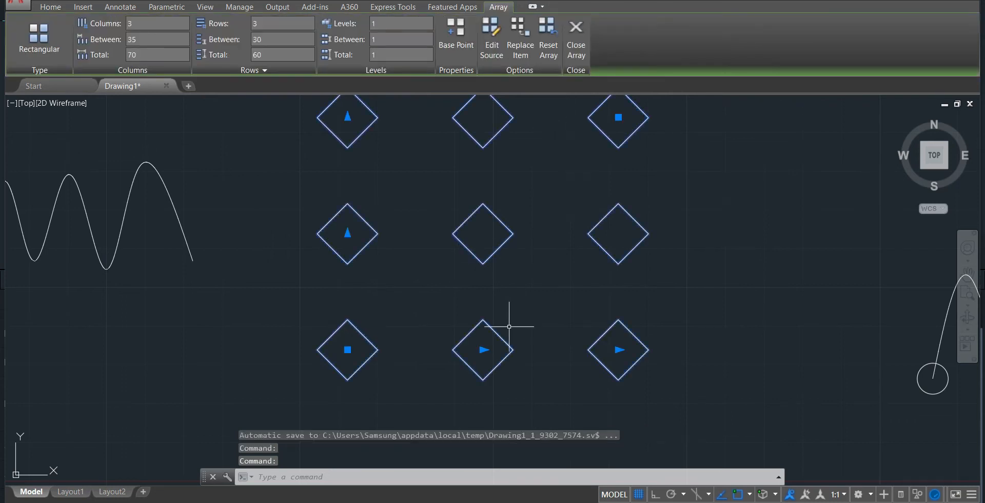
pyautogui.moveTo(506, 97)
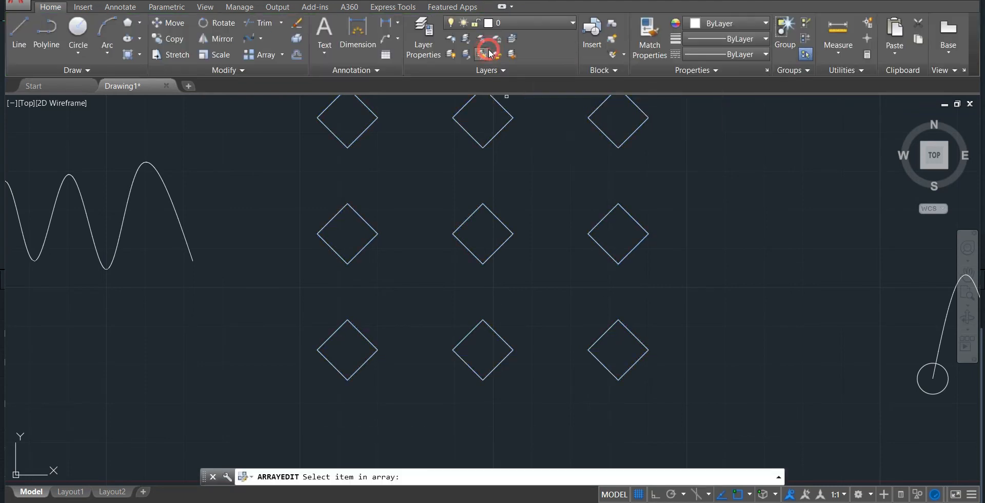
pyautogui.moveTo(482, 220)
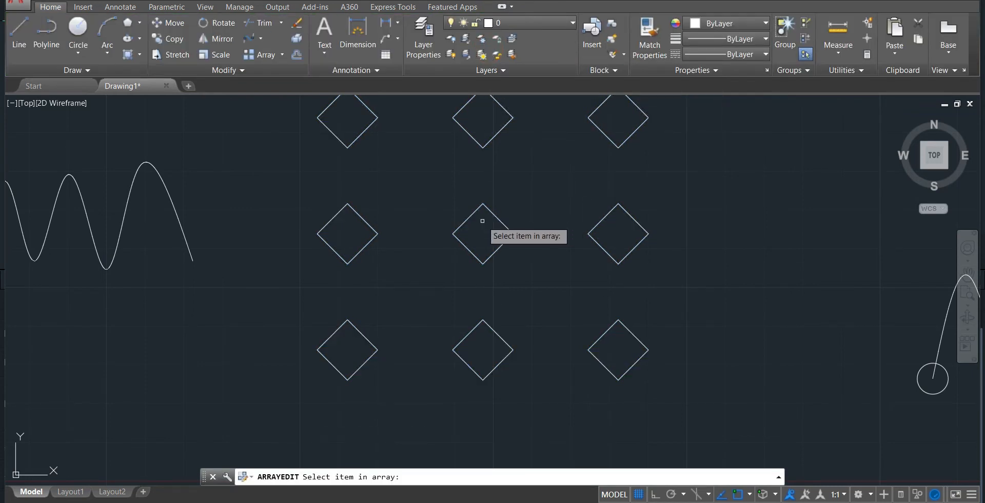
pyautogui.moveTo(392, 308)
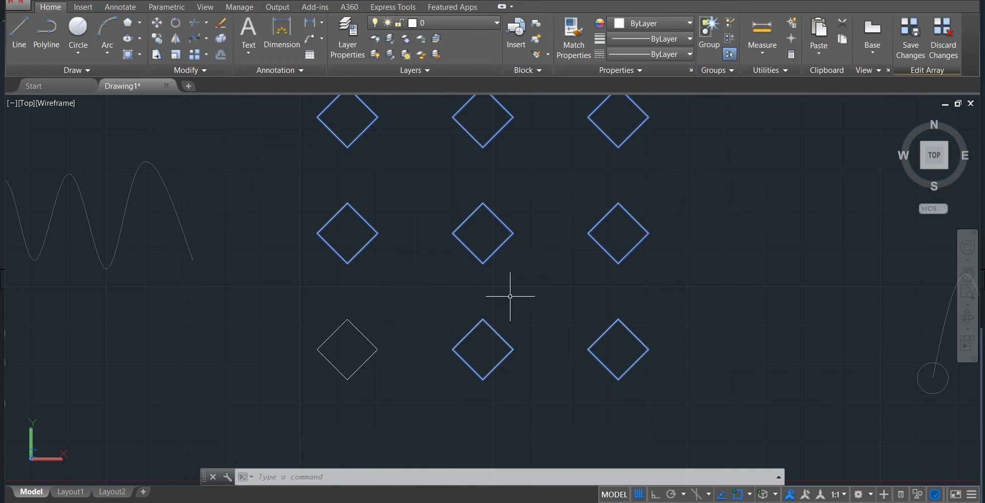
pyautogui.moveTo(503, 296)
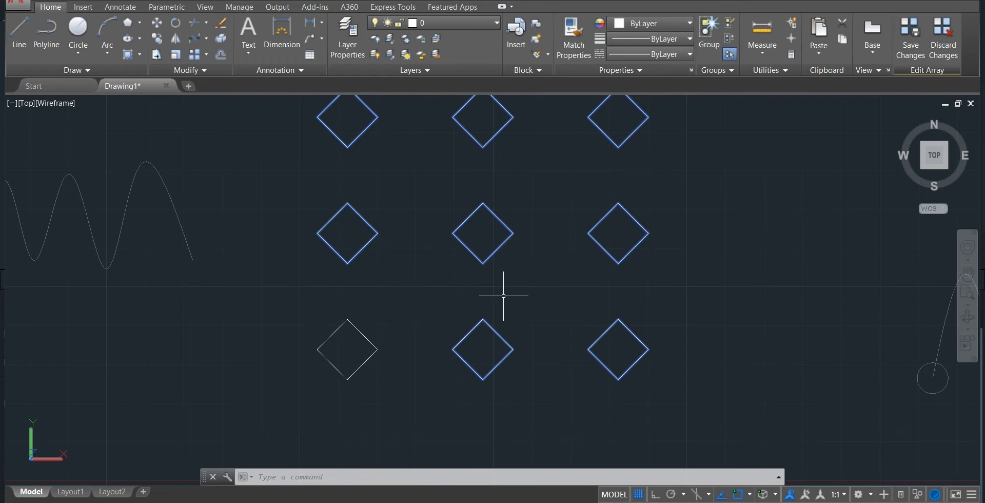
pyautogui.moveTo(390, 318)
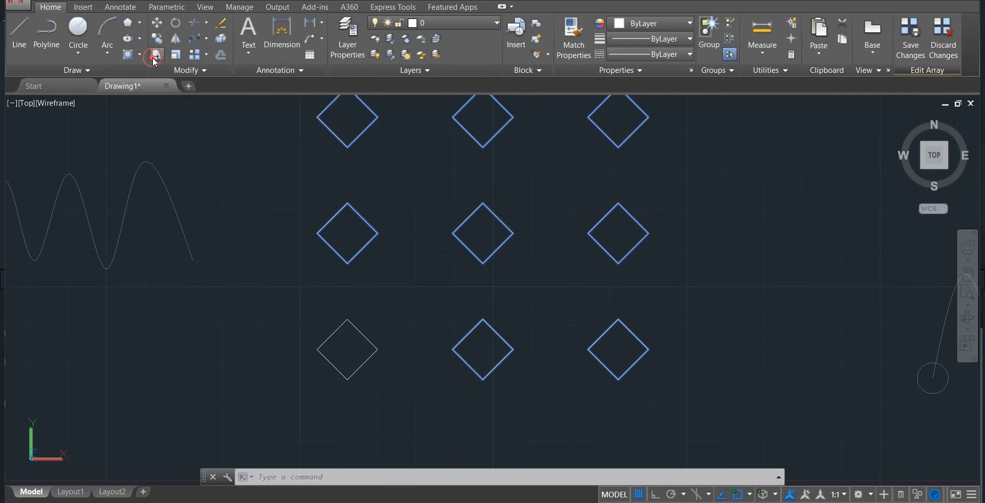
# Step: Stretch the source square's right corner so all nine array items become kites, and save
pyautogui.click(155, 55)
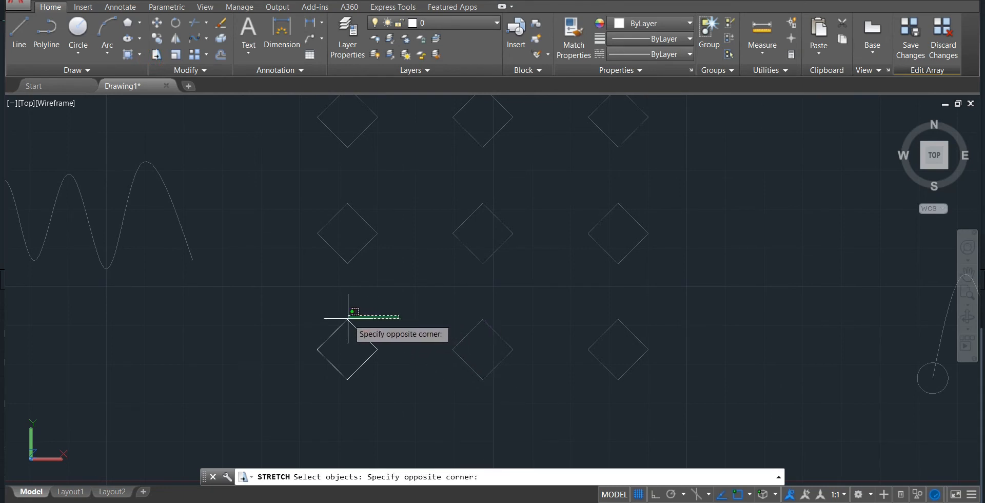
pyautogui.moveTo(350, 310); pyautogui.dragTo(351, 369)
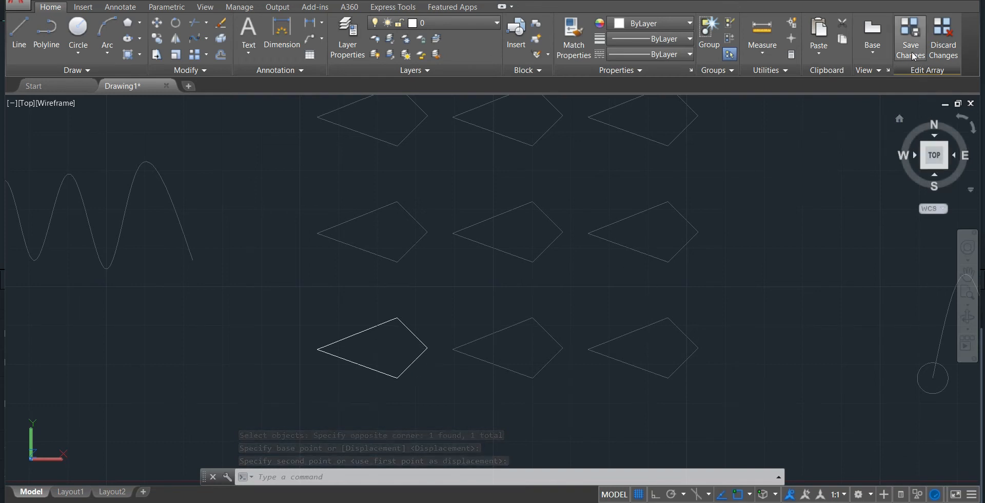
pyautogui.click(909, 37)
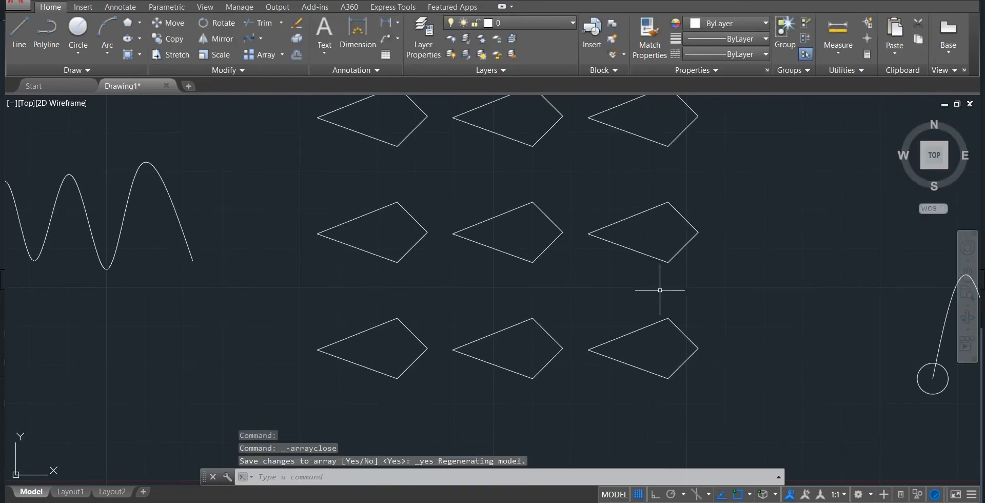
pyautogui.moveTo(435, 198)
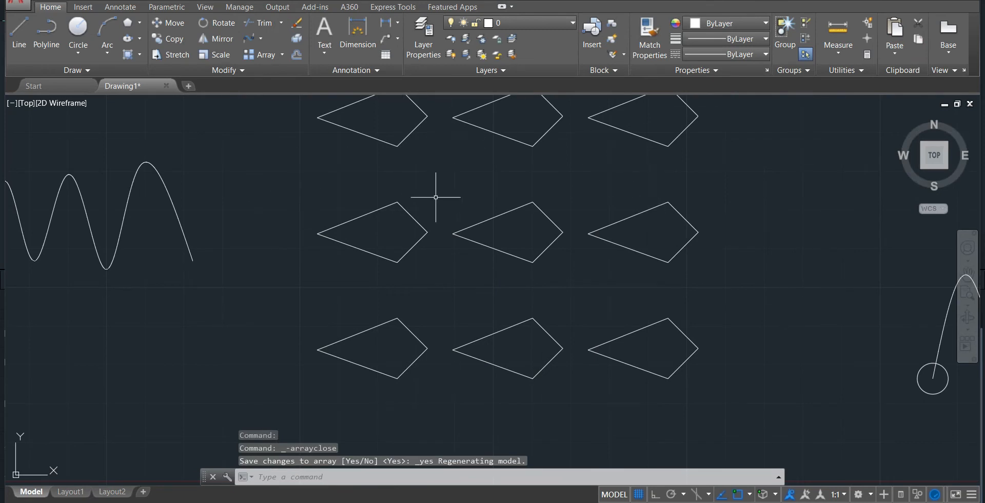
pyautogui.moveTo(758, 248)
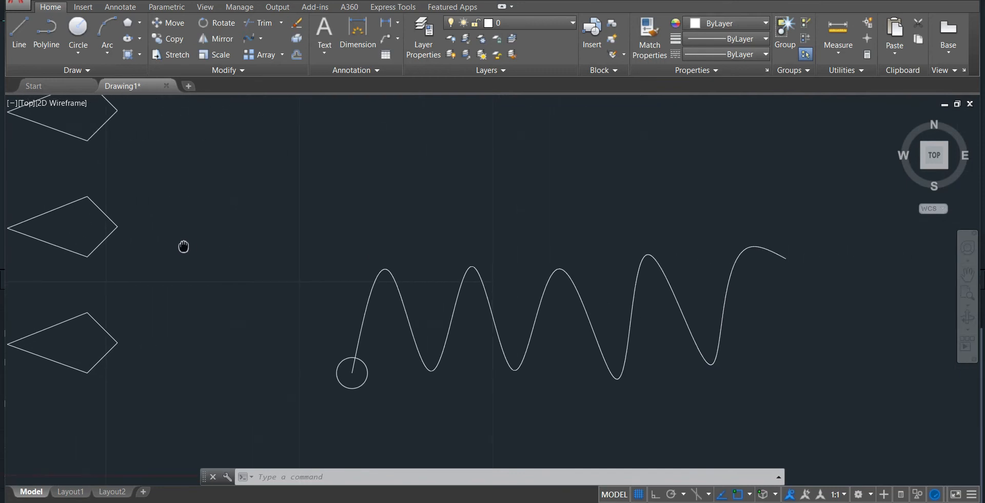
# Step: Path-array the small circle along the wavy spline with copies spaced 30 apart
pyautogui.moveTo(184, 246); pyautogui.dragTo(391, 247)
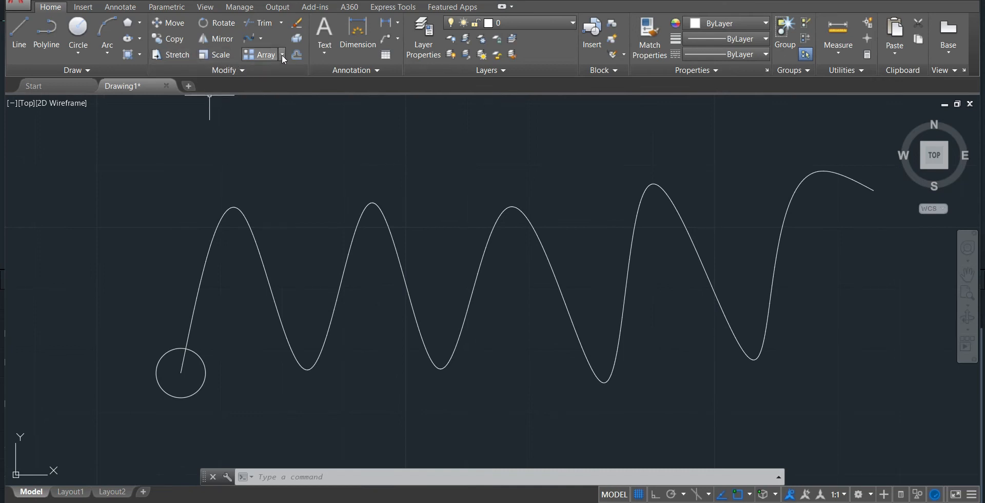
pyautogui.click(282, 54)
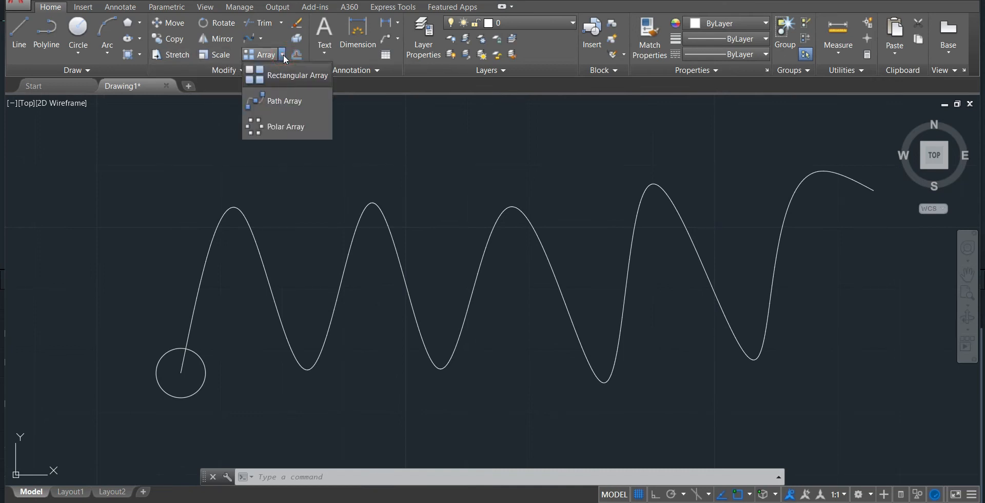
pyautogui.moveTo(283, 100)
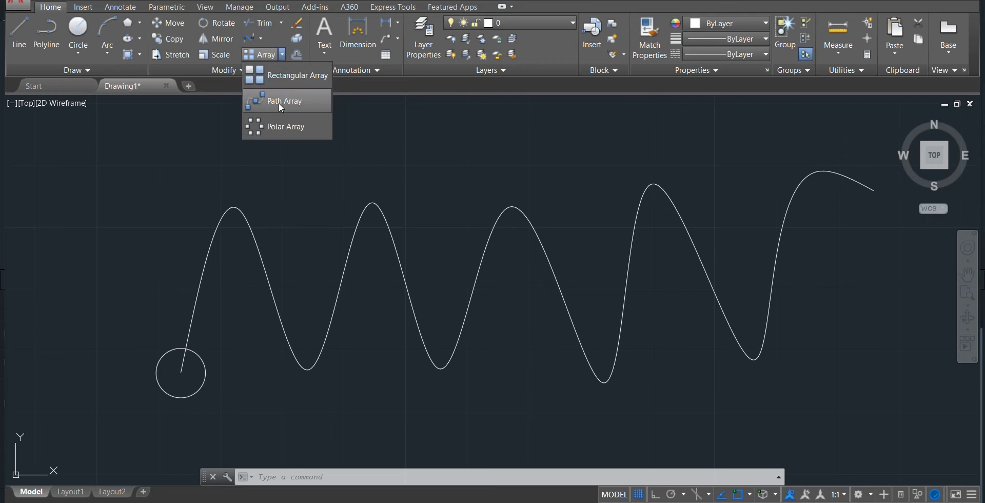
pyautogui.click(284, 100)
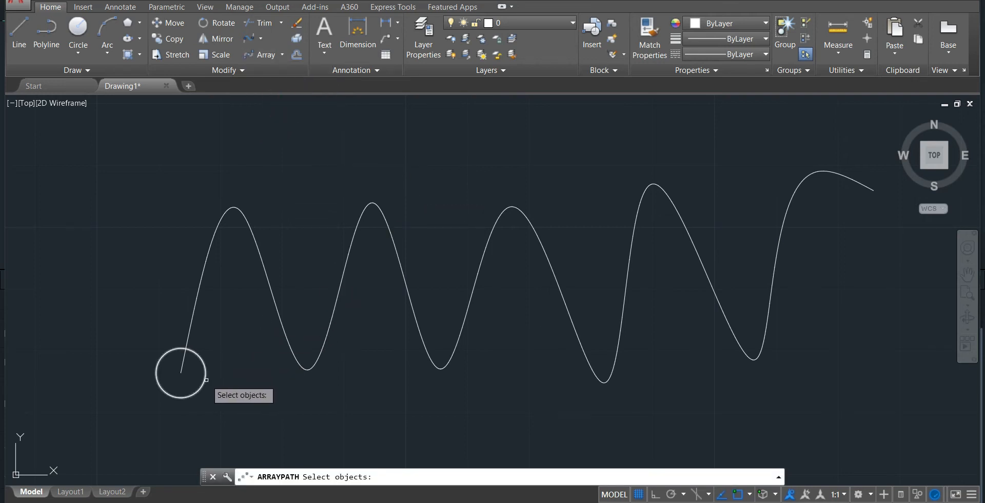
pyautogui.click(180, 374)
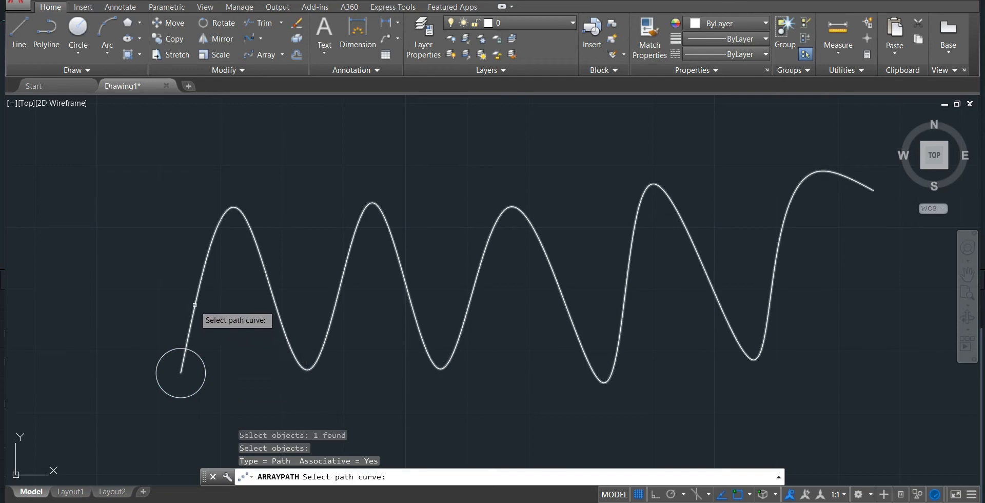
pyautogui.click(195, 307)
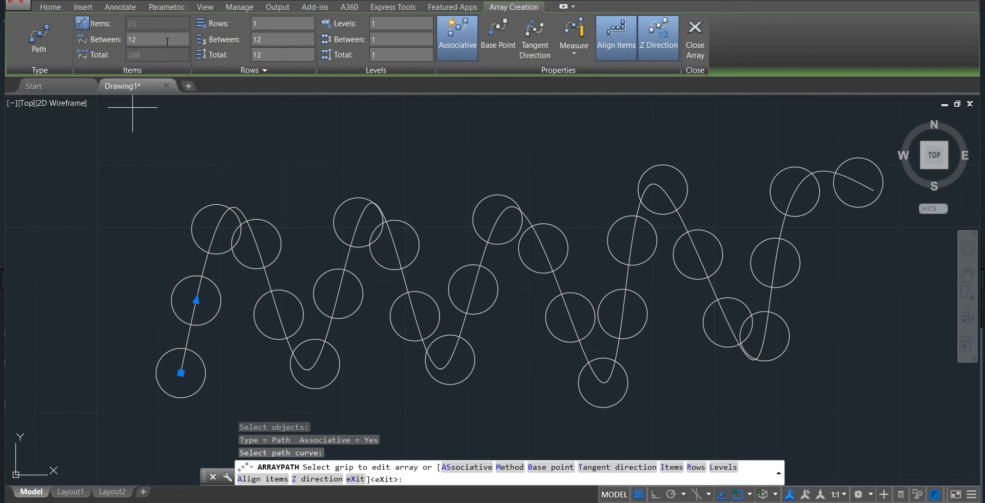
pyautogui.click(154, 39)
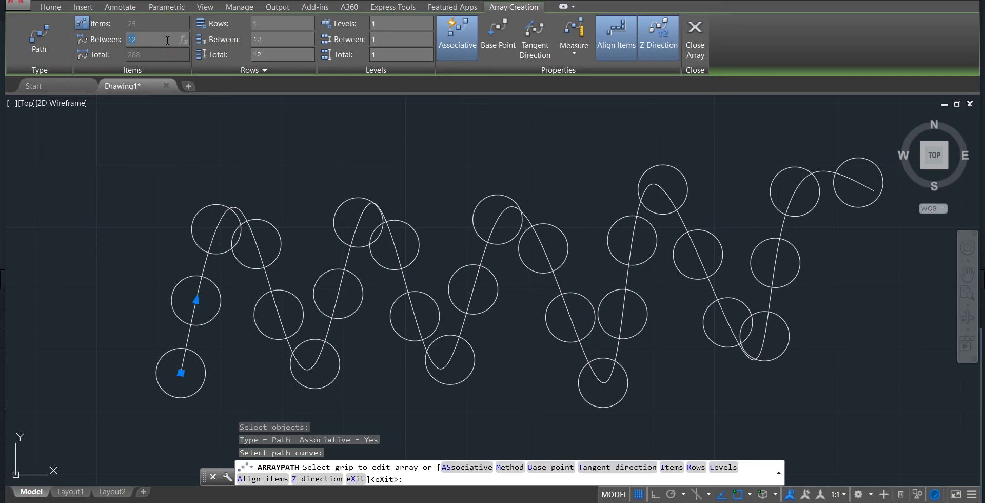
pyautogui.write('30')
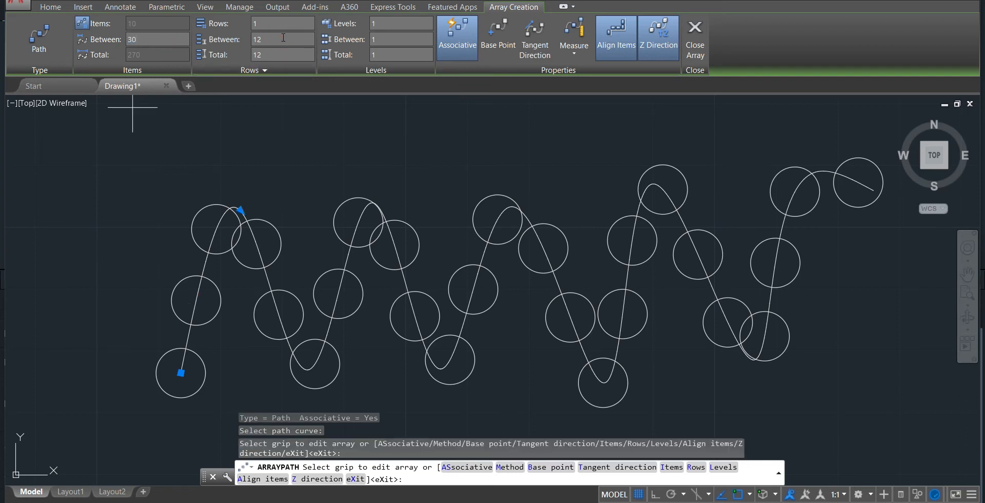
pyautogui.click(282, 39)
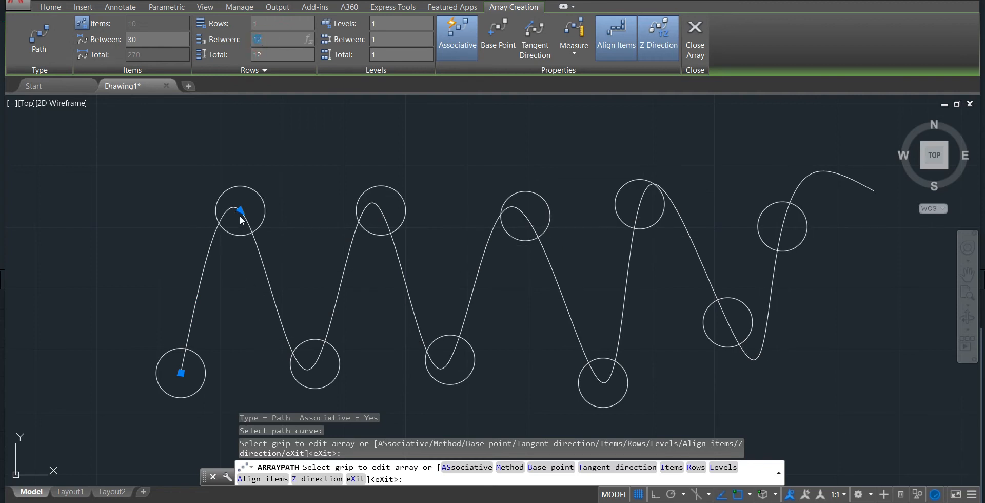
pyautogui.moveTo(255, 160)
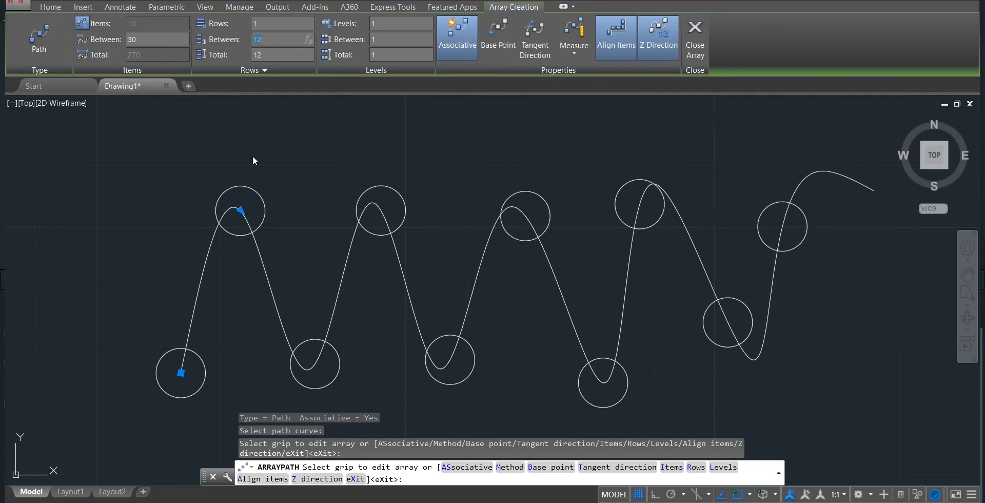
pyautogui.moveTo(702, 157)
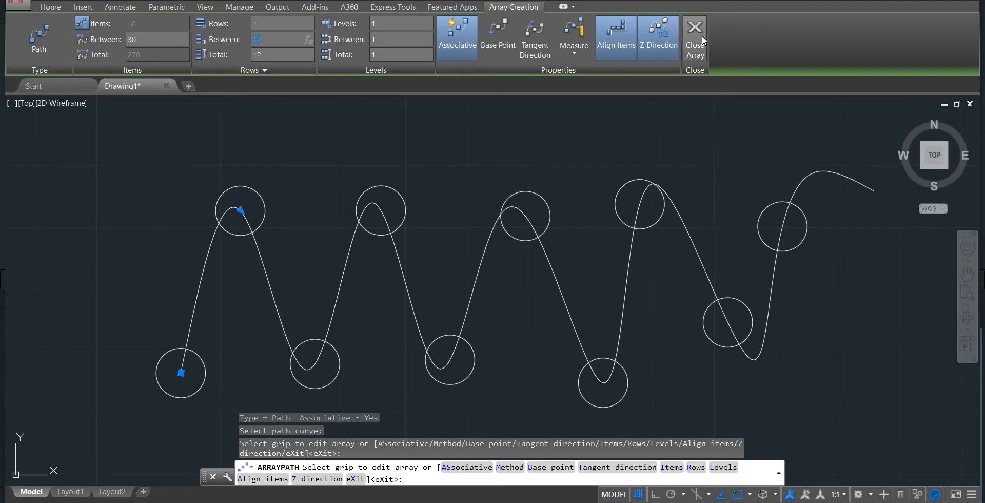
pyautogui.click(695, 38)
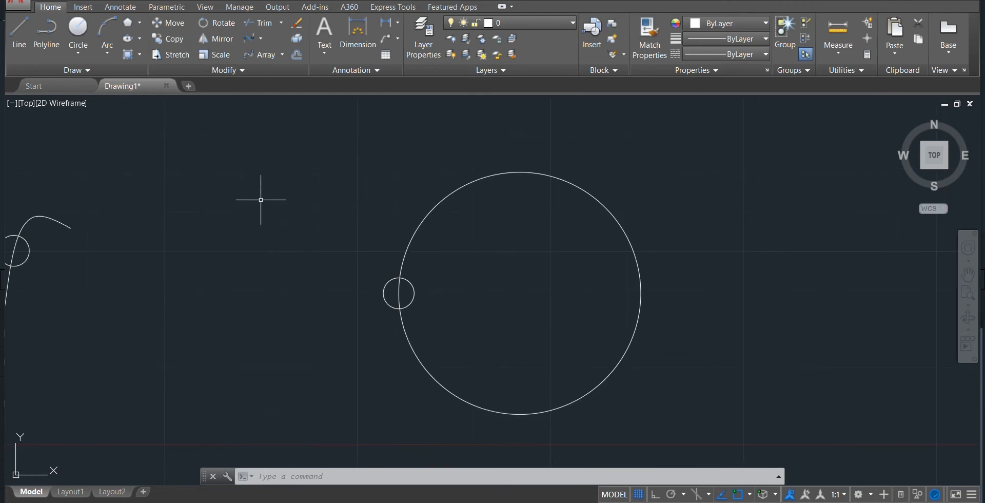
# Step: Polar-array the small circle six times around the large circle's center
pyautogui.click(266, 55)
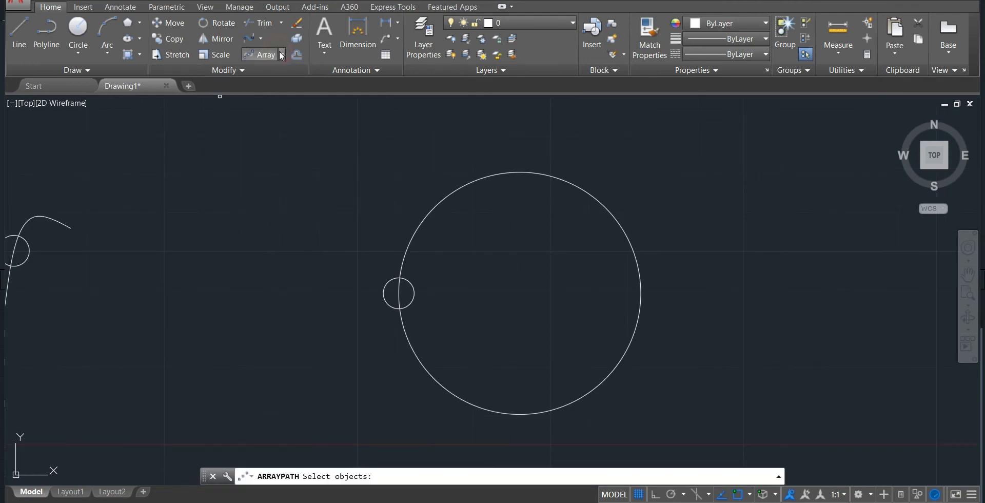
pyautogui.click(282, 54)
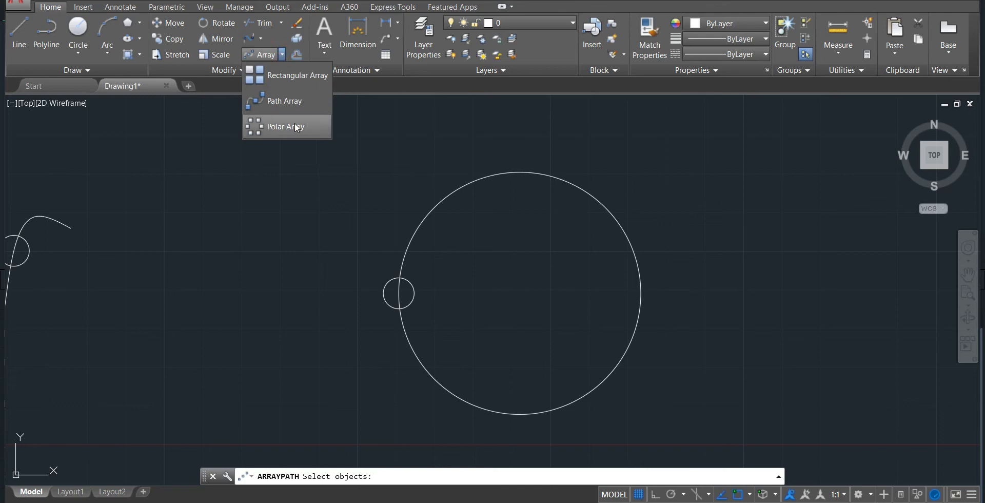
pyautogui.click(285, 126)
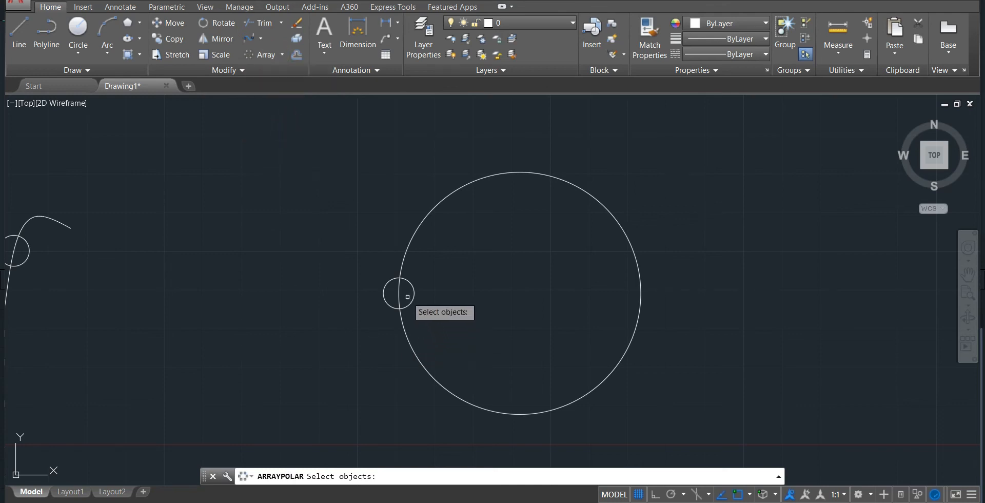
pyautogui.click(397, 294)
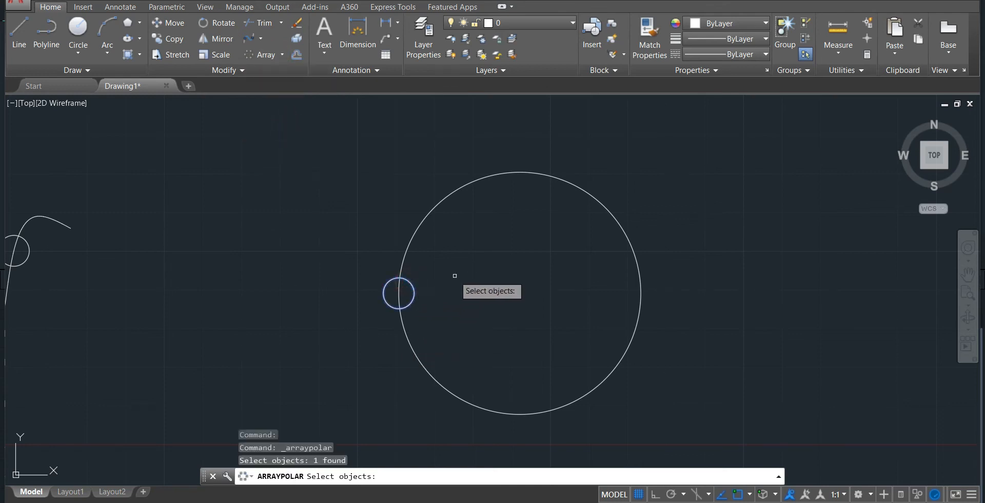
pyautogui.press('enter')
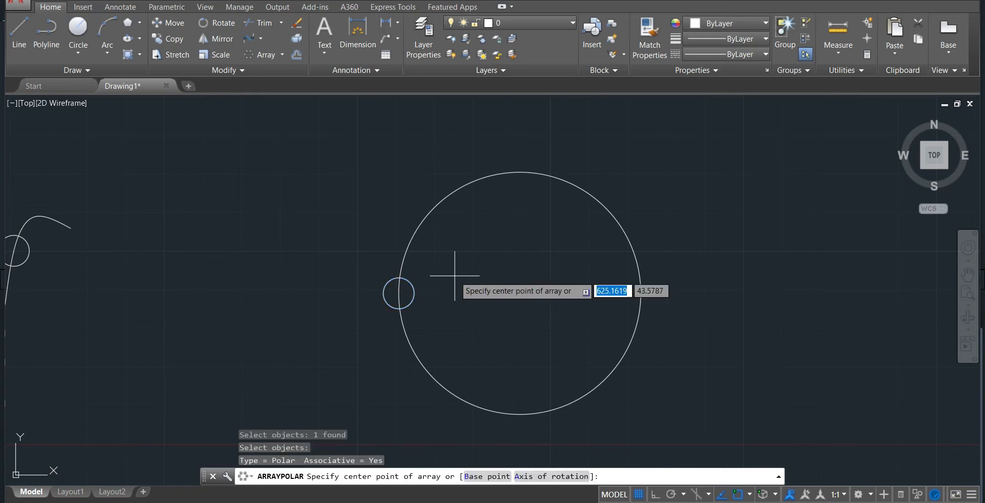
pyautogui.moveTo(519, 173)
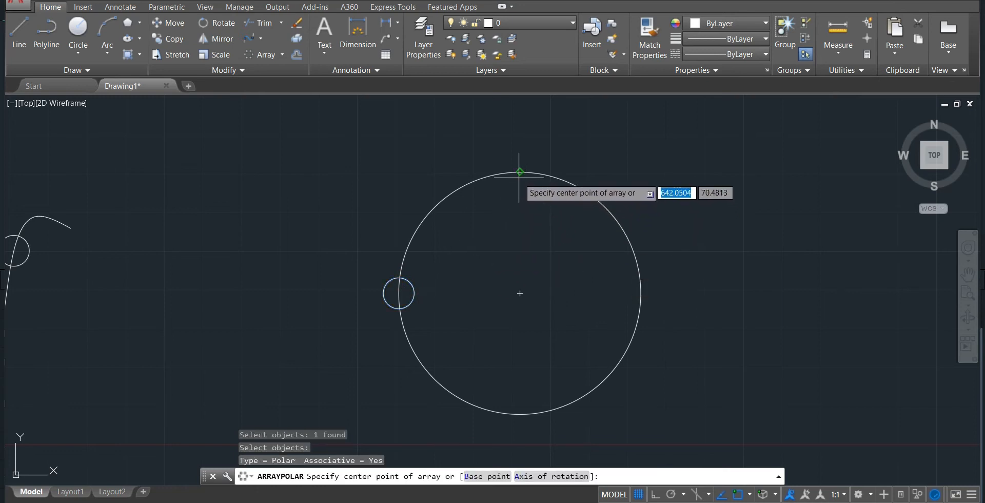
pyautogui.moveTo(519, 293)
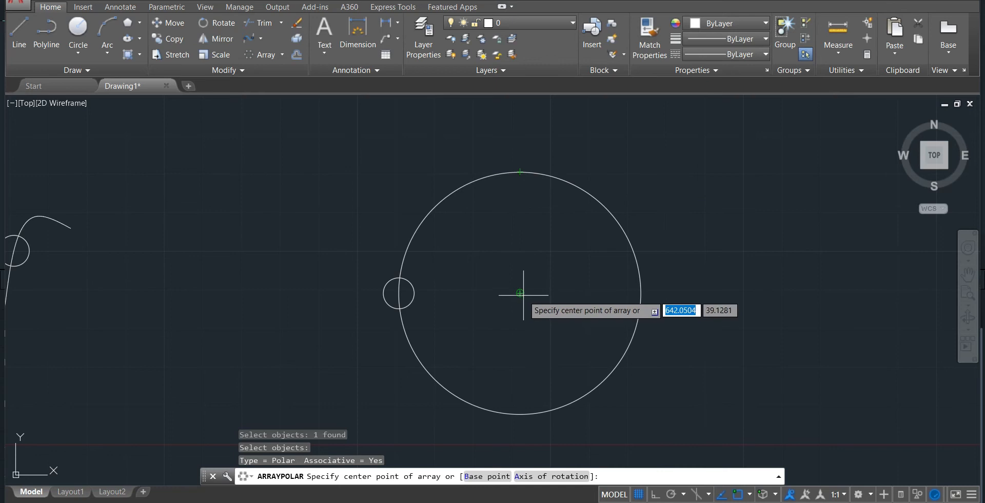
pyautogui.click(520, 294)
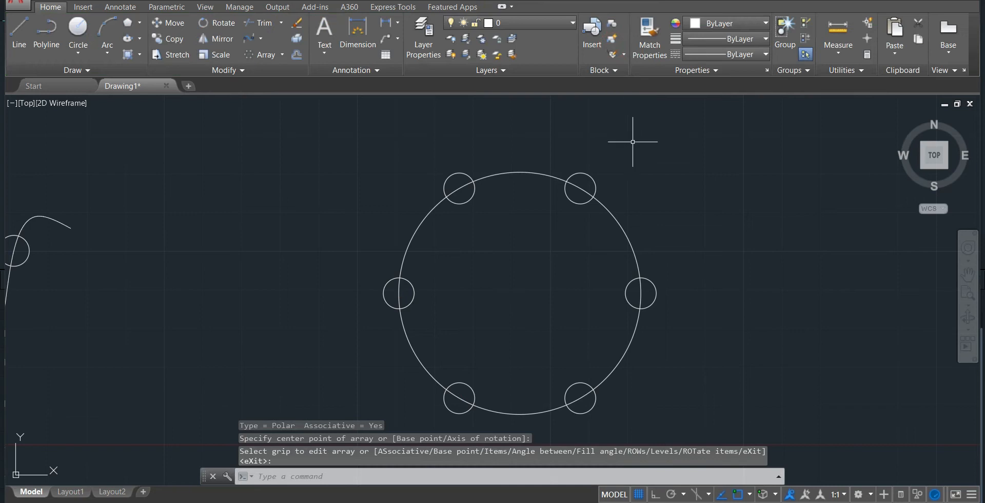
pyautogui.moveTo(322, 221)
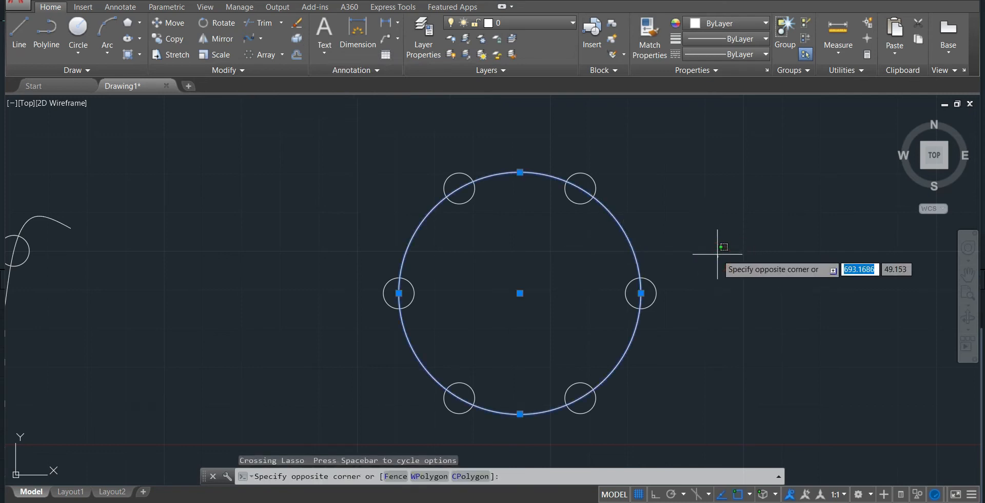
pyautogui.press('Escape')
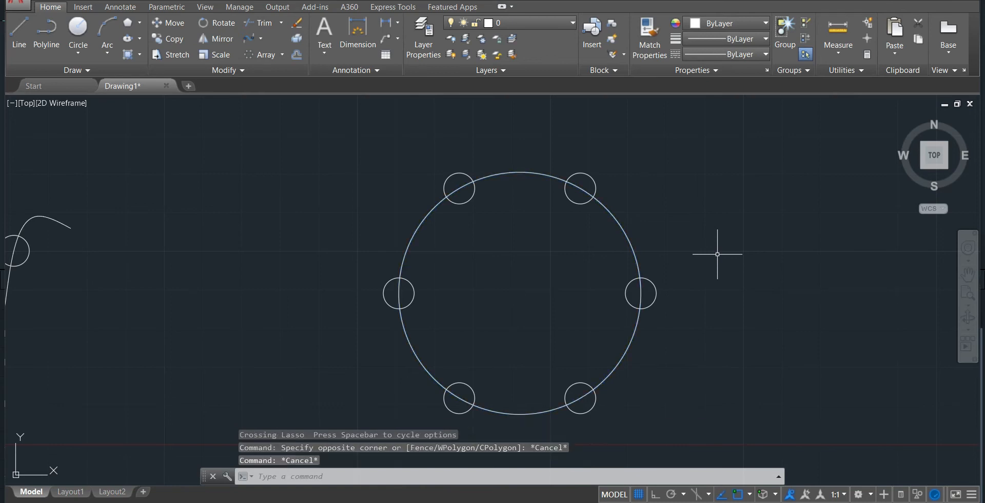
pyautogui.moveTo(759, 265)
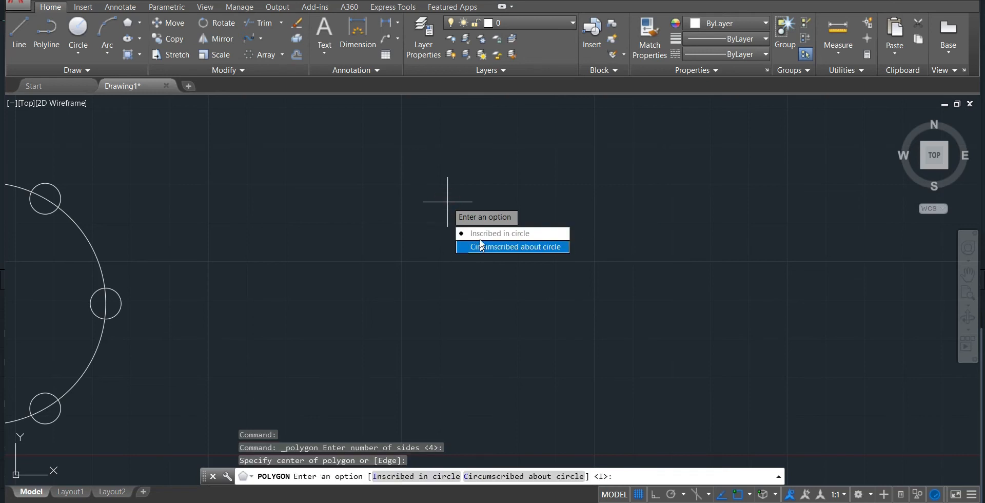
# Step: Draw a tilted four-sided inscribed polygon beside the circular array and deselect it
pyautogui.click(510, 246)
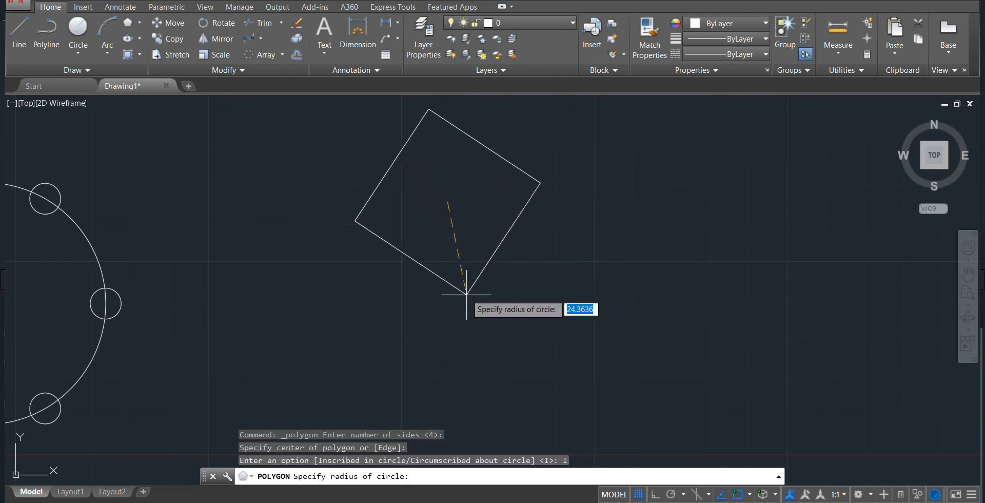
pyautogui.moveTo(546, 291)
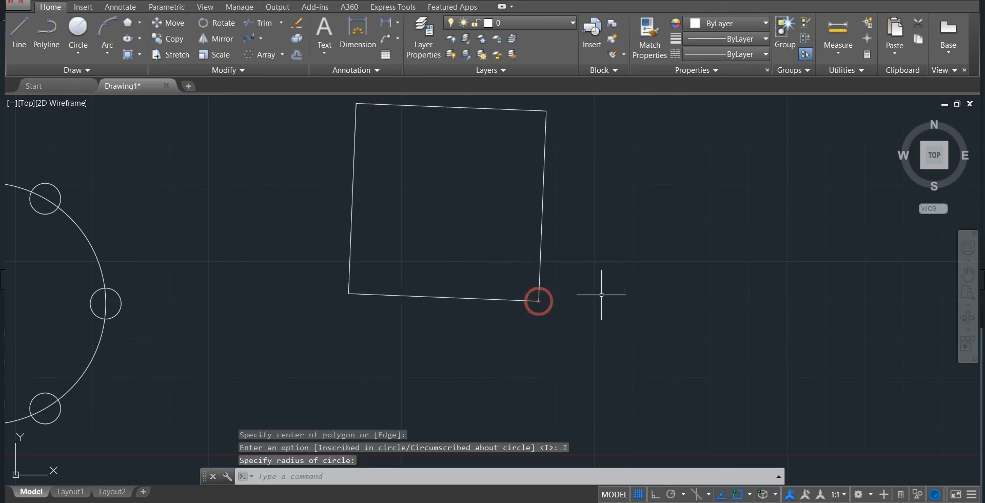
pyautogui.moveTo(563, 233)
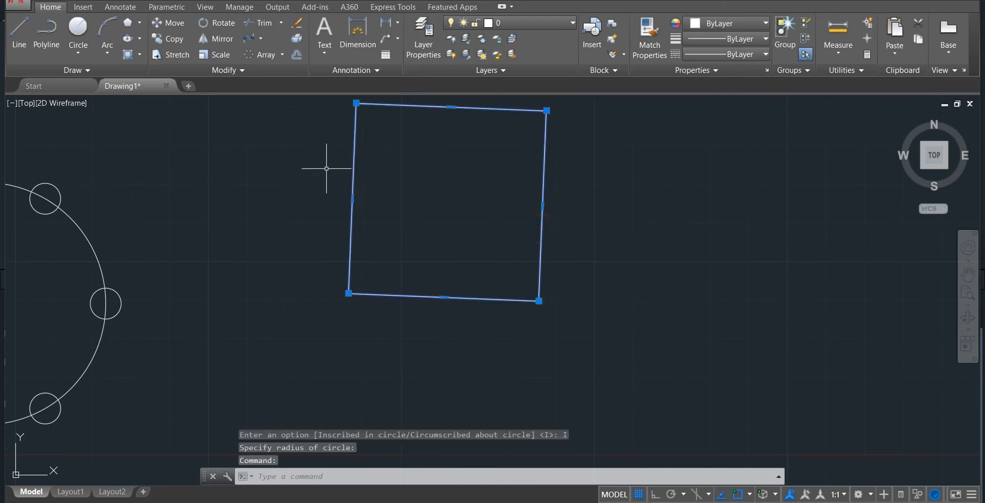
pyautogui.moveTo(414, 259)
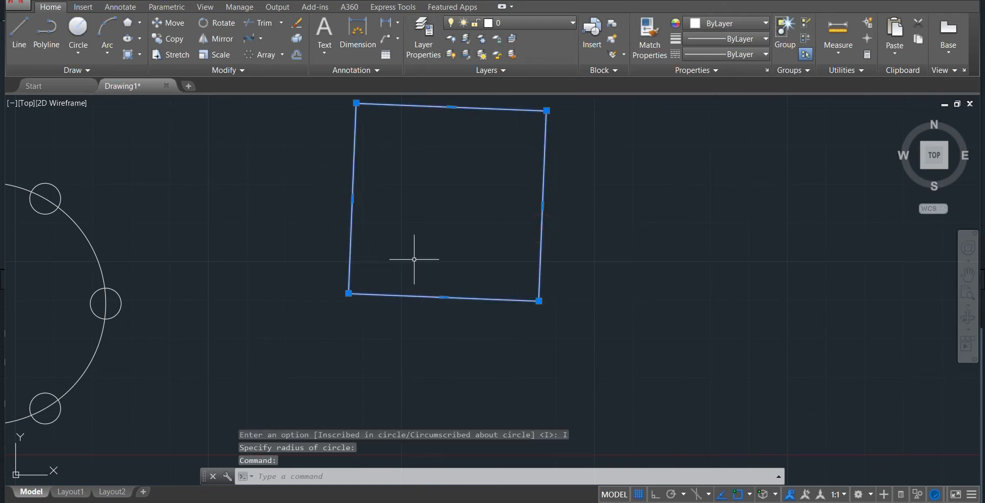
pyautogui.press('Escape')
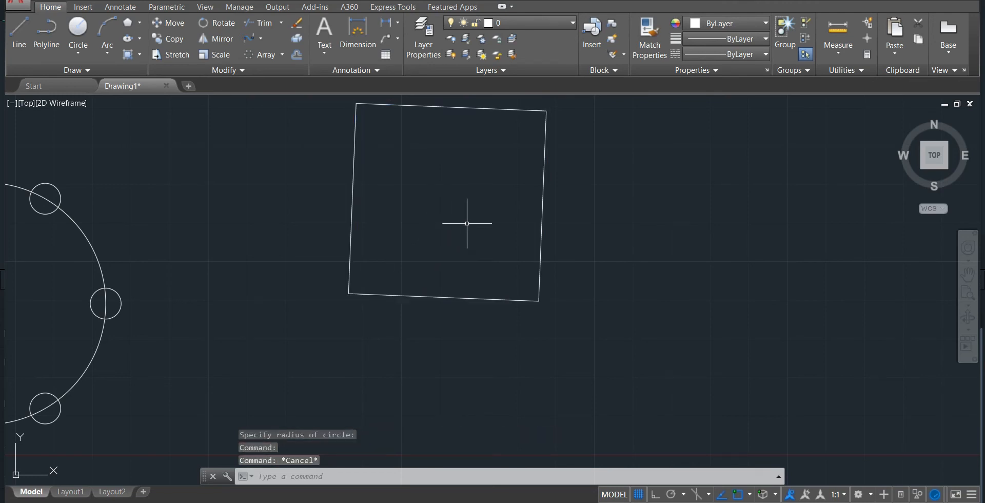
pyautogui.moveTo(548, 158)
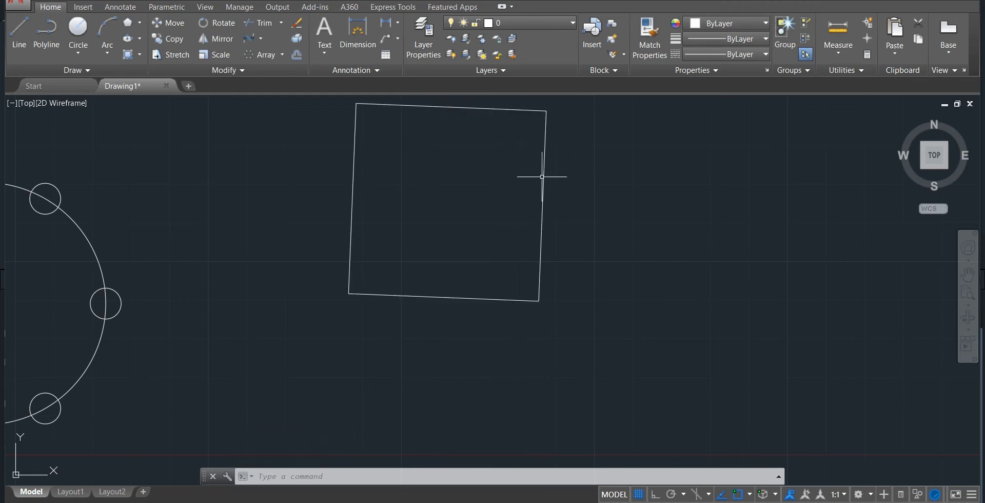
pyautogui.moveTo(548, 184)
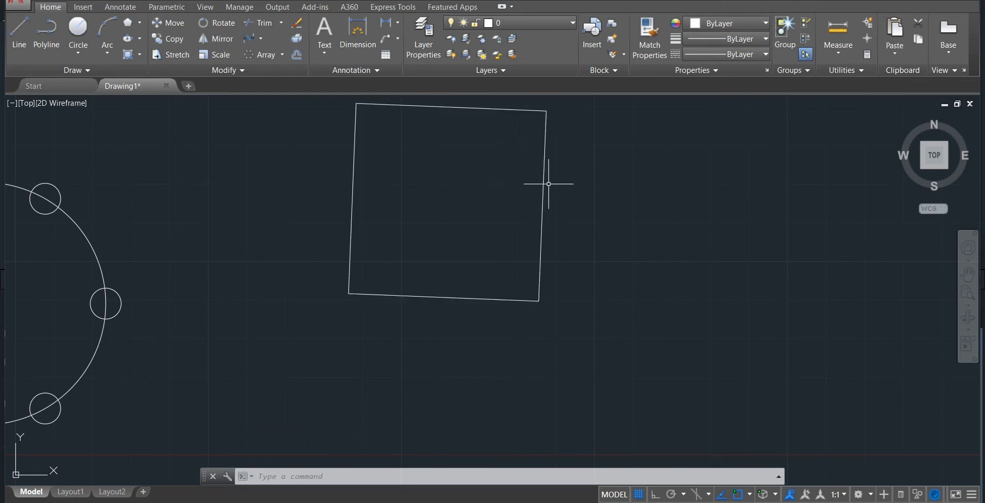
pyautogui.moveTo(493, 110)
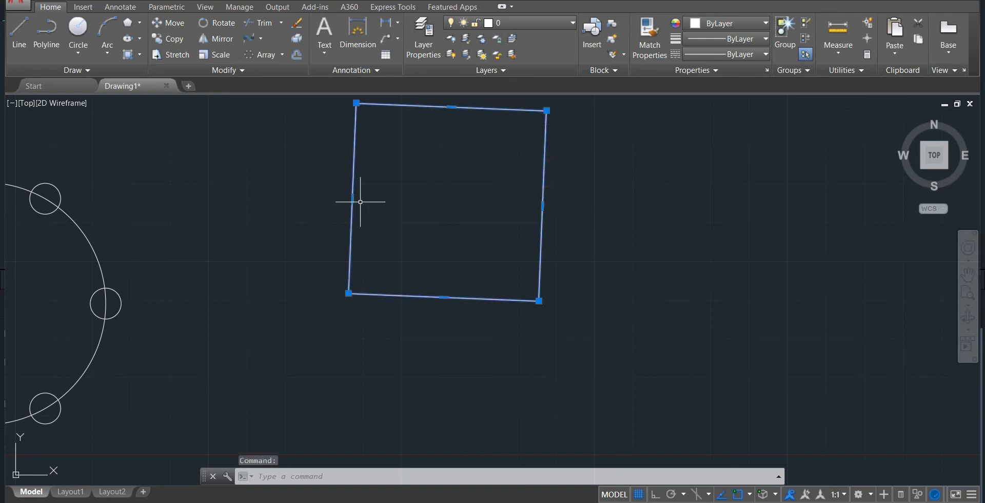
pyautogui.press('Escape')
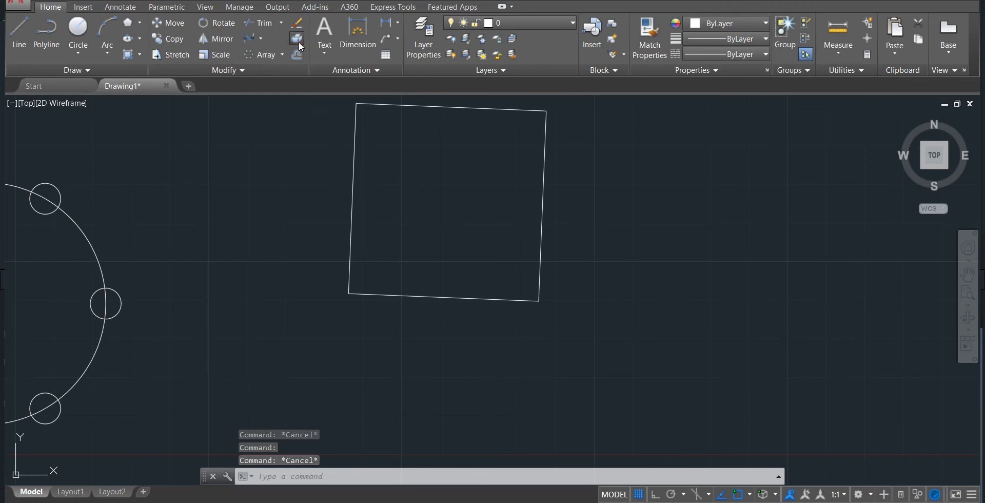
# Step: Explode the tilted square into four separate lines
pyautogui.click(296, 37)
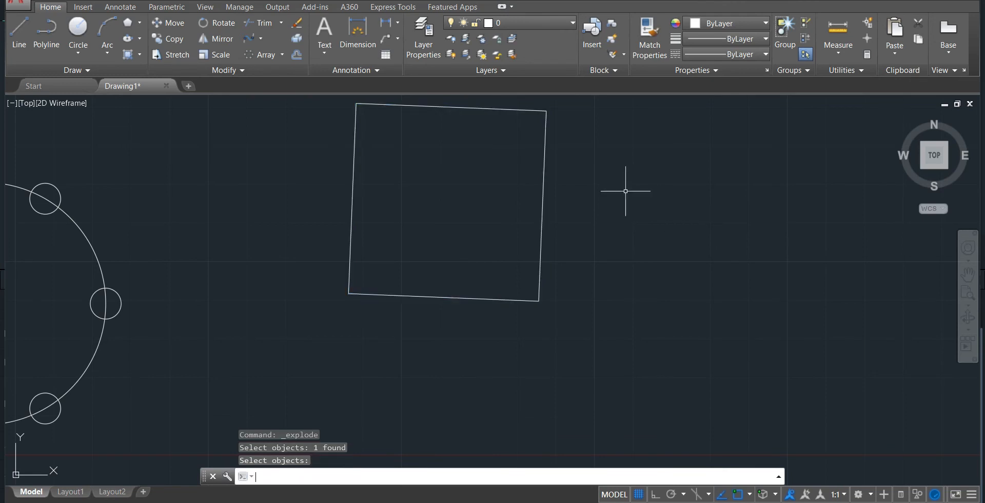
pyautogui.moveTo(553, 201)
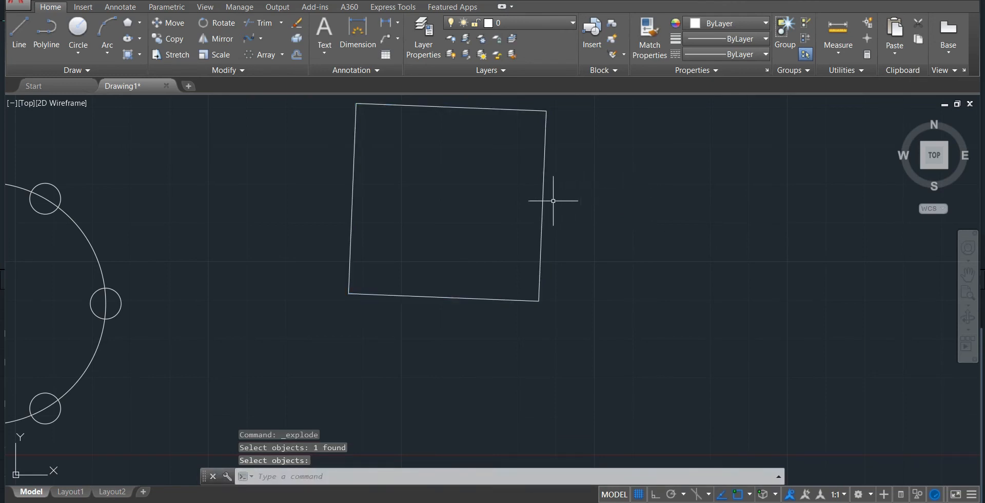
pyautogui.moveTo(542, 202)
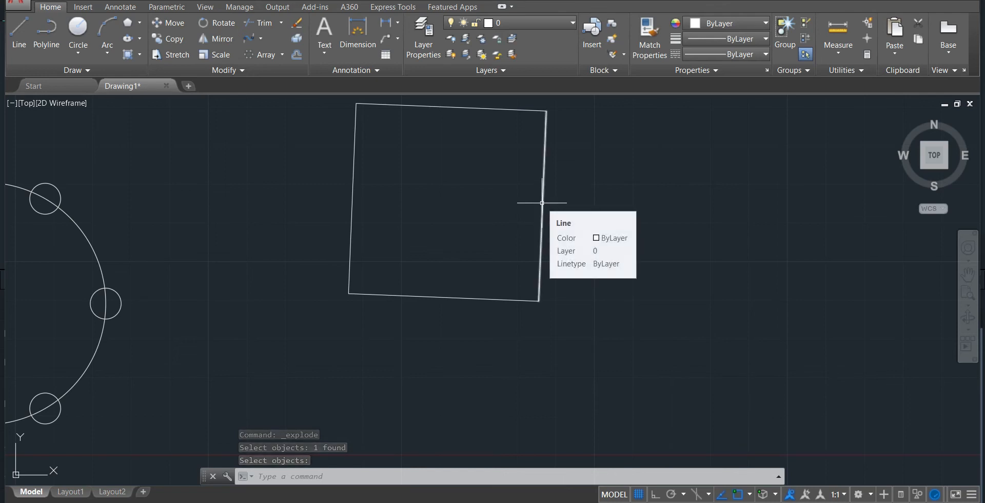
pyautogui.click(541, 202)
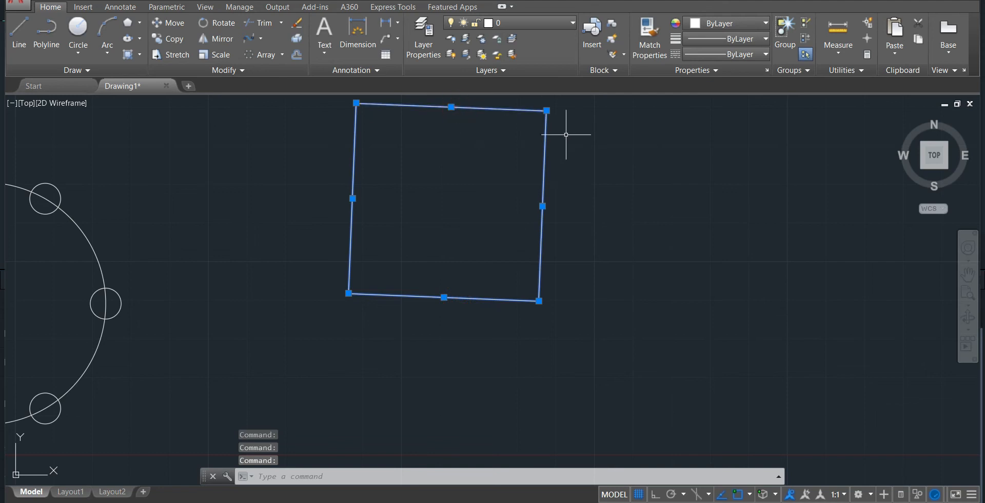
pyautogui.press('Escape')
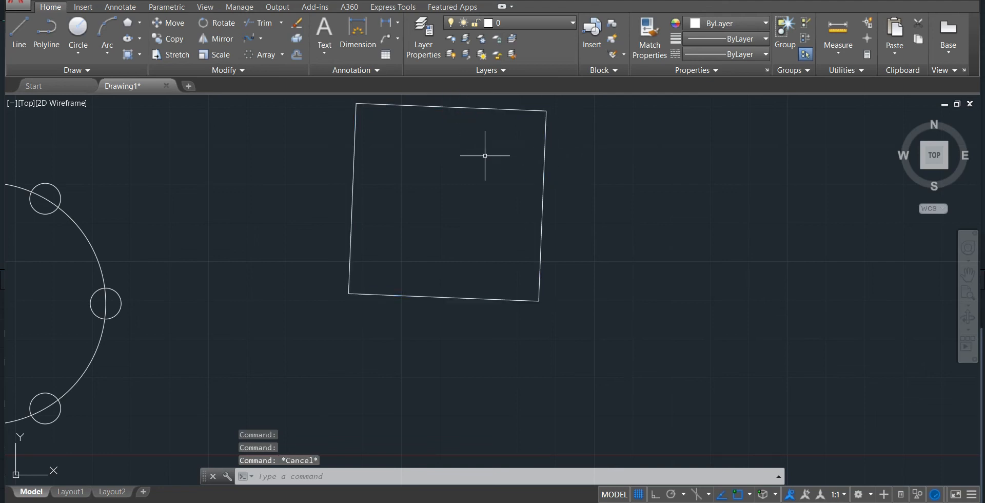
pyautogui.moveTo(495, 142)
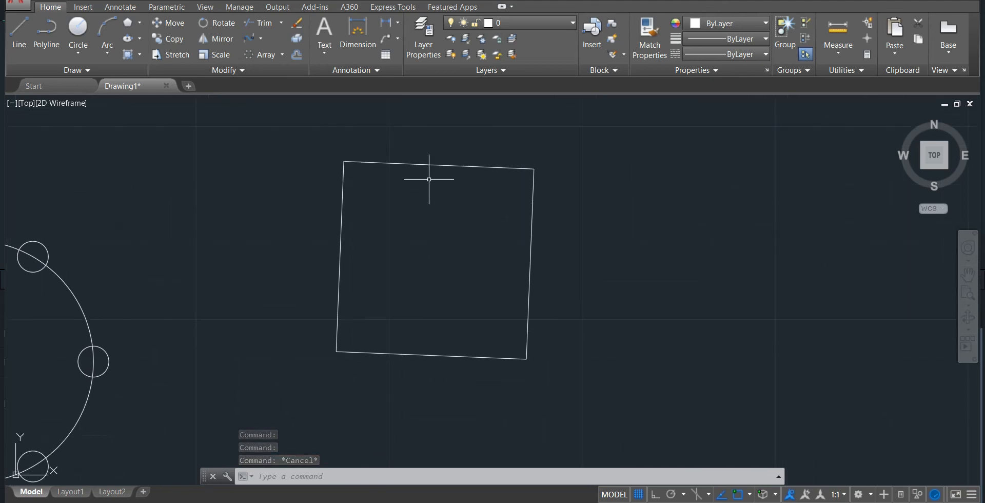
pyautogui.click(429, 165)
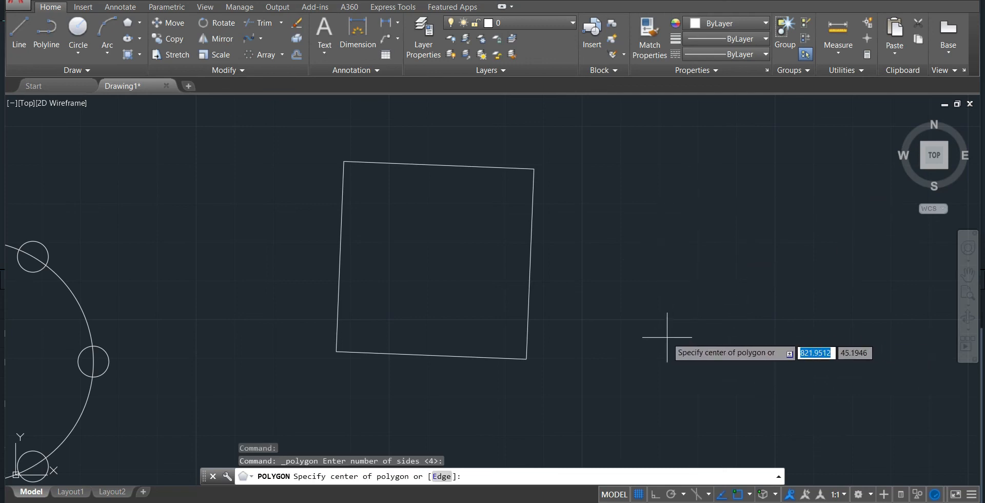
# Step: Draw a second tilted square and a four-sided polyline, then explode both into lines
pyautogui.click(691, 368)
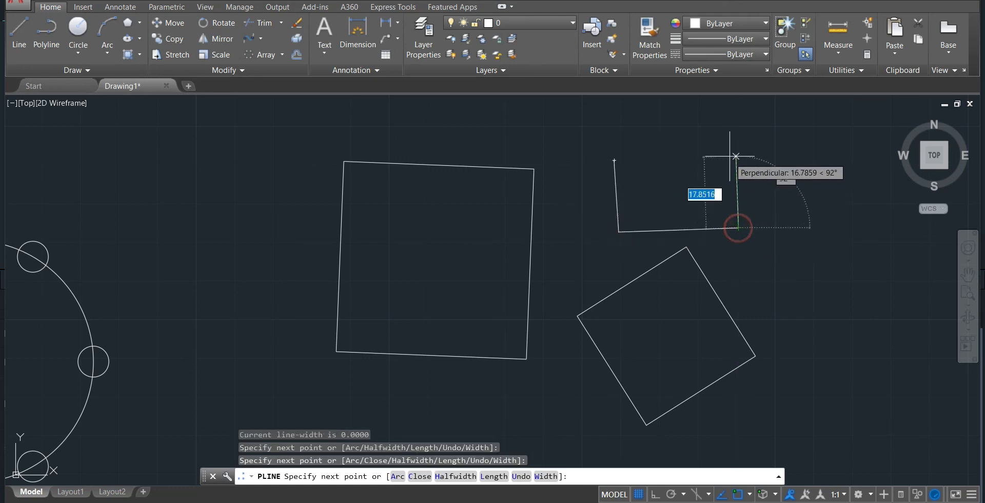
pyautogui.click(737, 227)
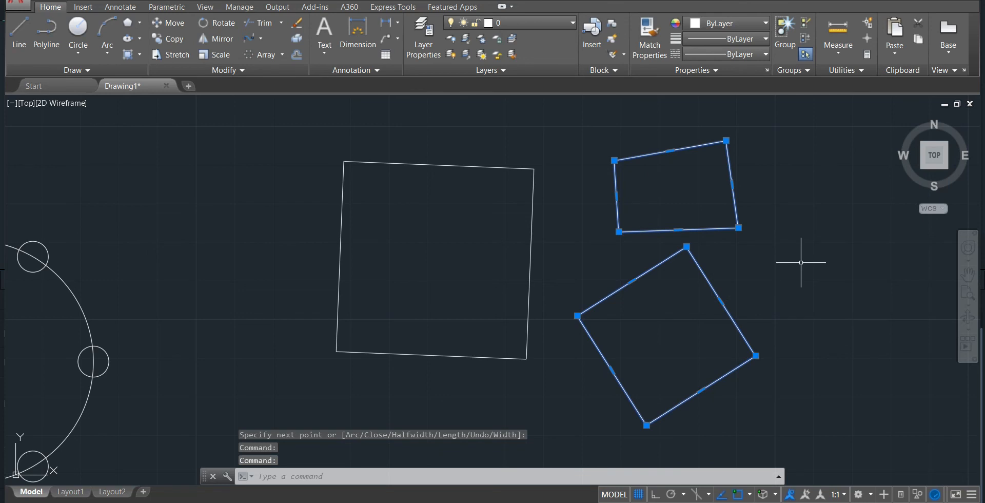
pyautogui.press('Escape')
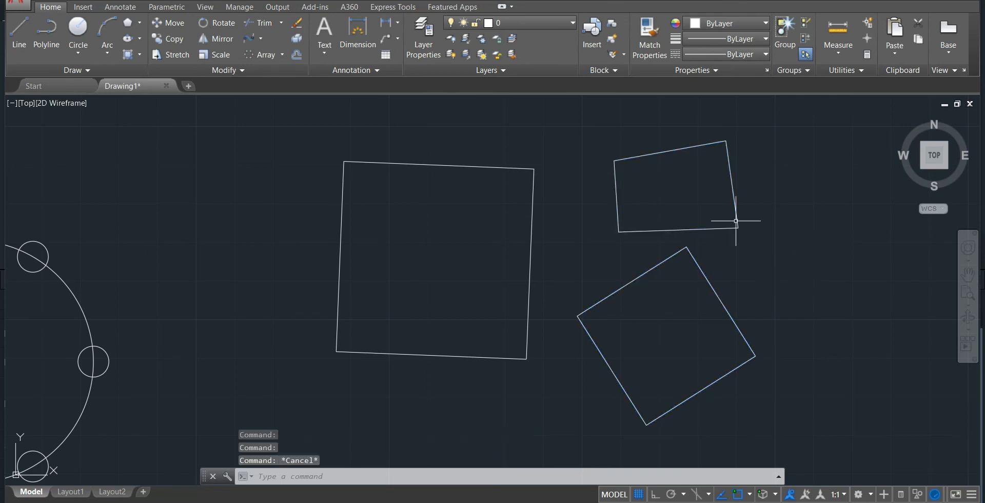
pyautogui.click(734, 221)
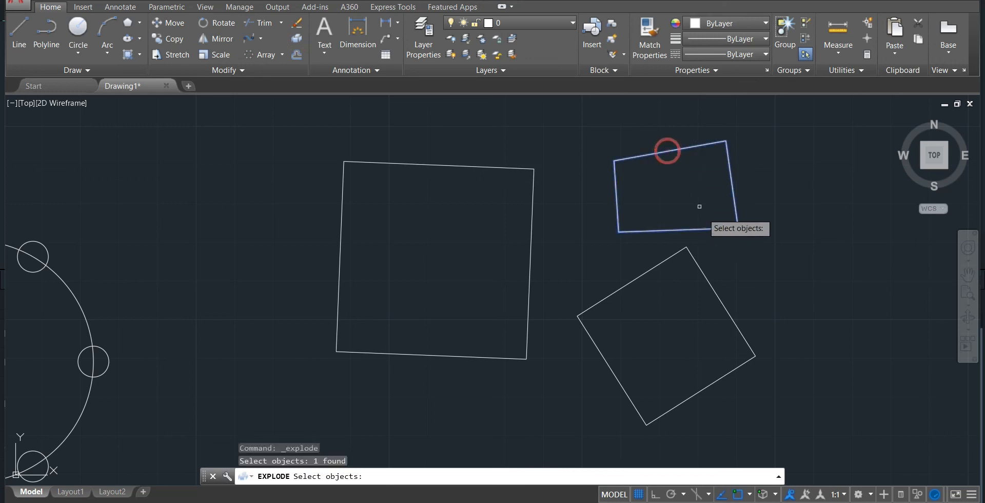
pyautogui.click(666, 314)
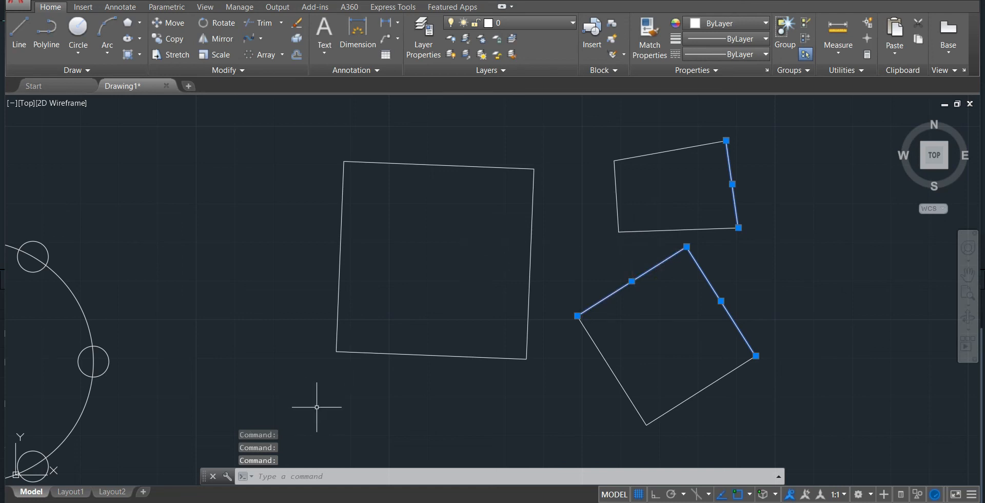
pyautogui.moveTo(764, 276)
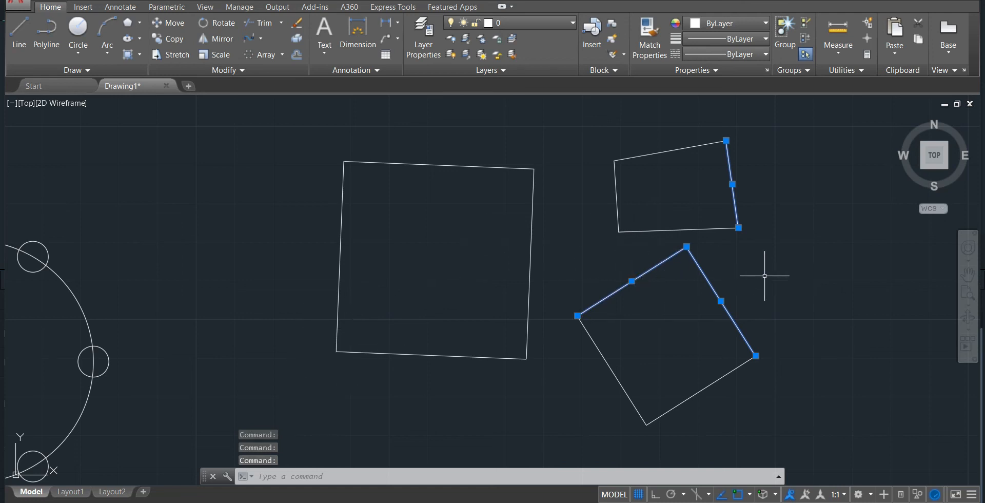
pyautogui.moveTo(765, 276); pyautogui.dragTo(274, 294)
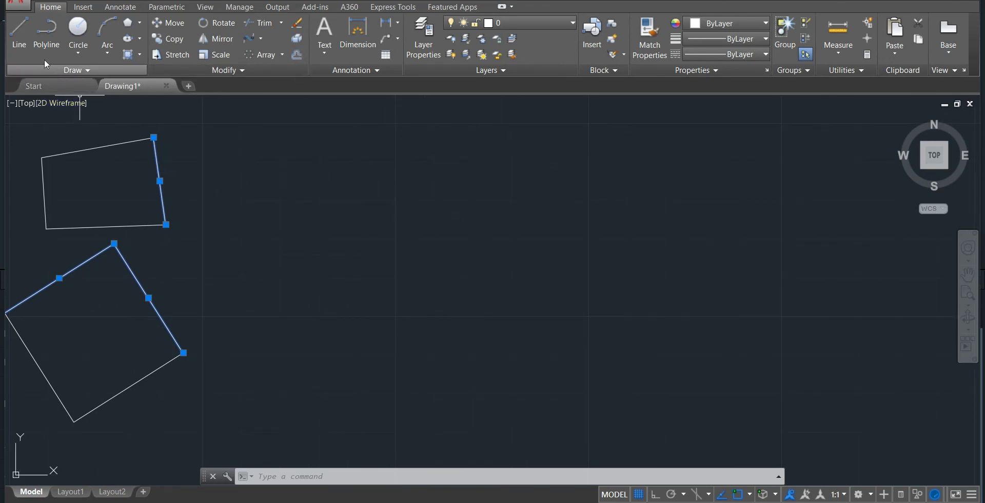
# Step: Draw a vertical line and a horizontal line crossing it in the open area
pyautogui.click(19, 28)
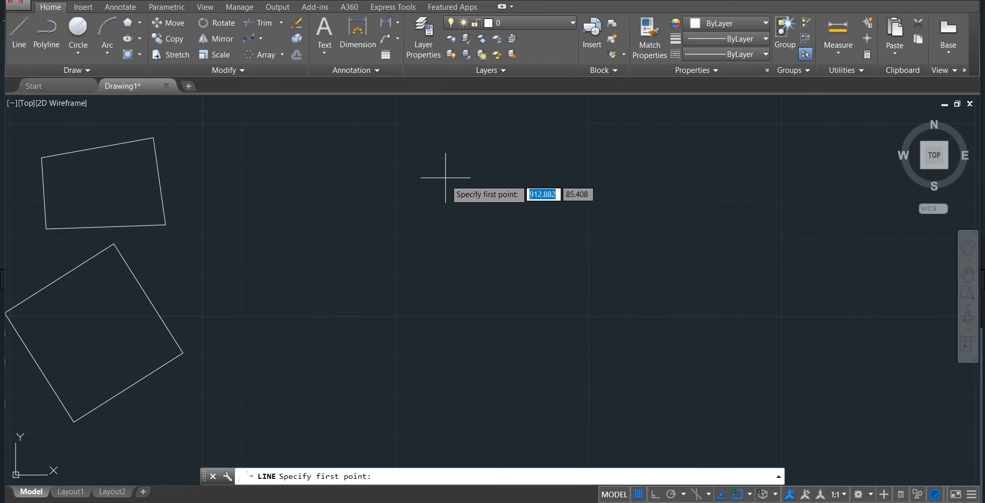
pyautogui.click(446, 181)
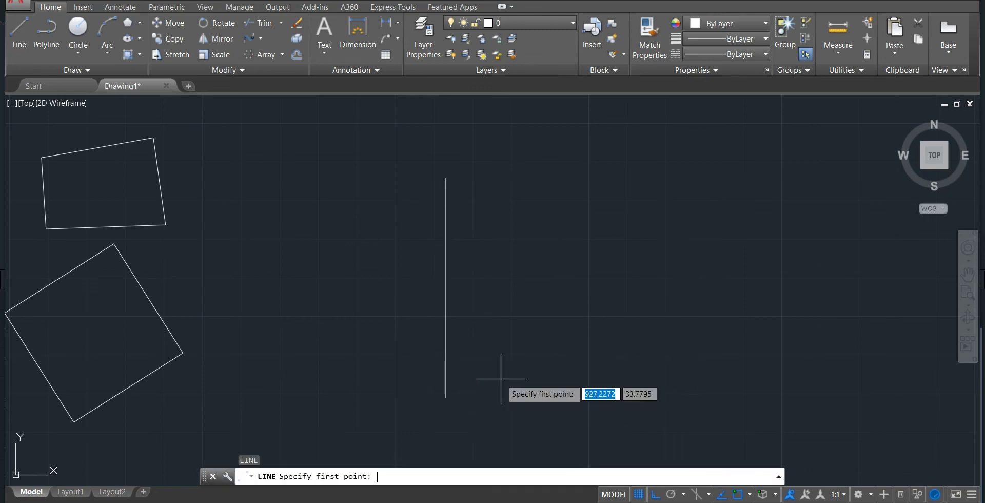
pyautogui.moveTo(311, 260)
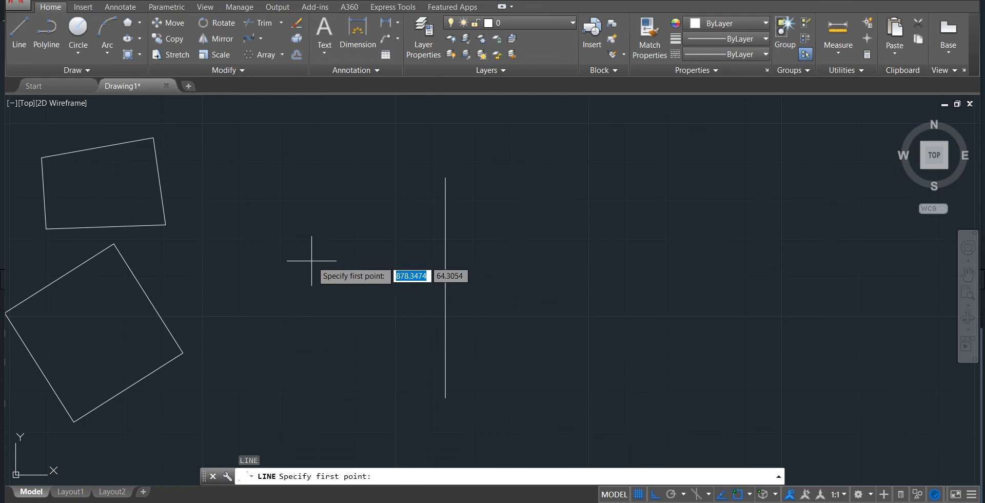
pyautogui.click(311, 260)
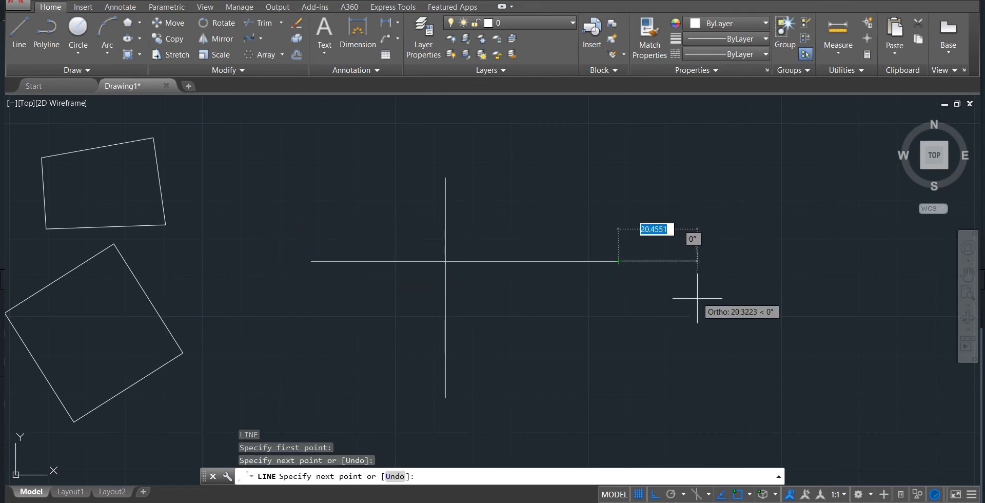
pyautogui.press('Escape')
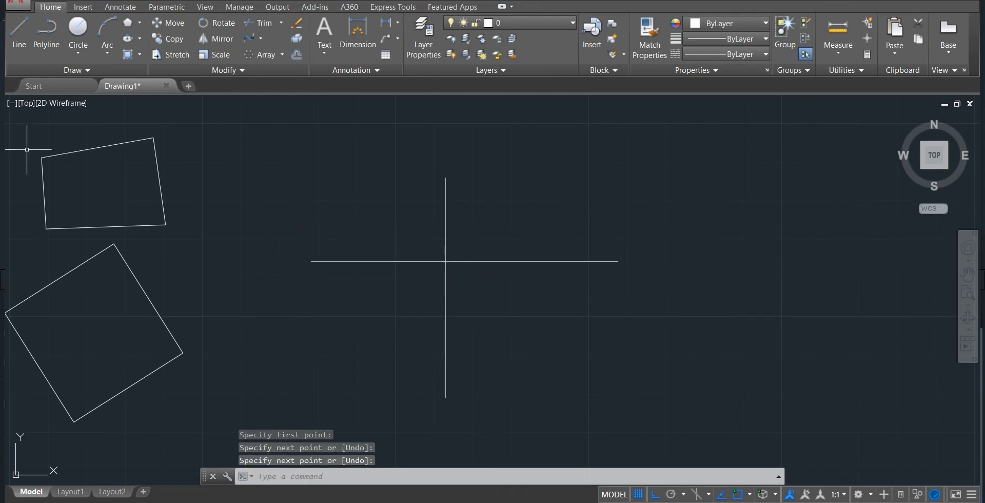
# Step: Offset the vertical line at 10-unit spacing, adding parallel grid lines on both sides
pyautogui.click(297, 55)
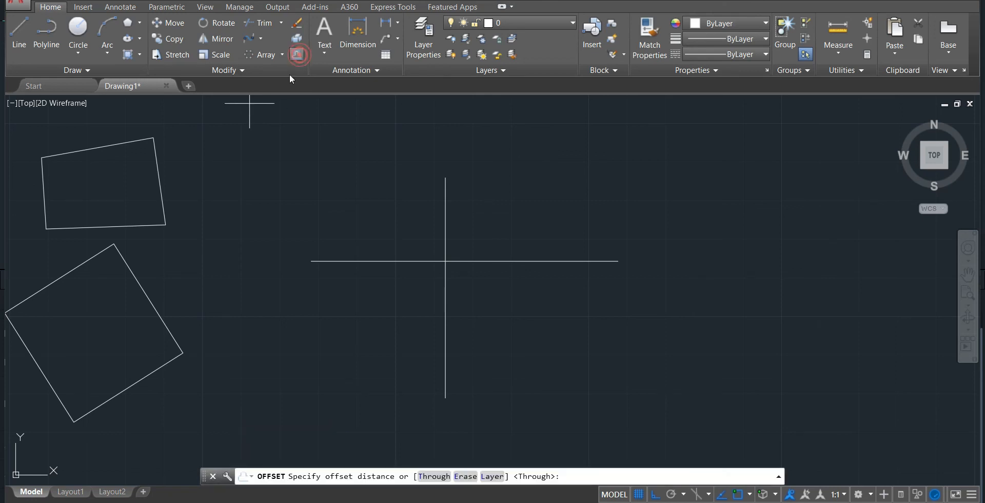
pyautogui.moveTo(395, 207)
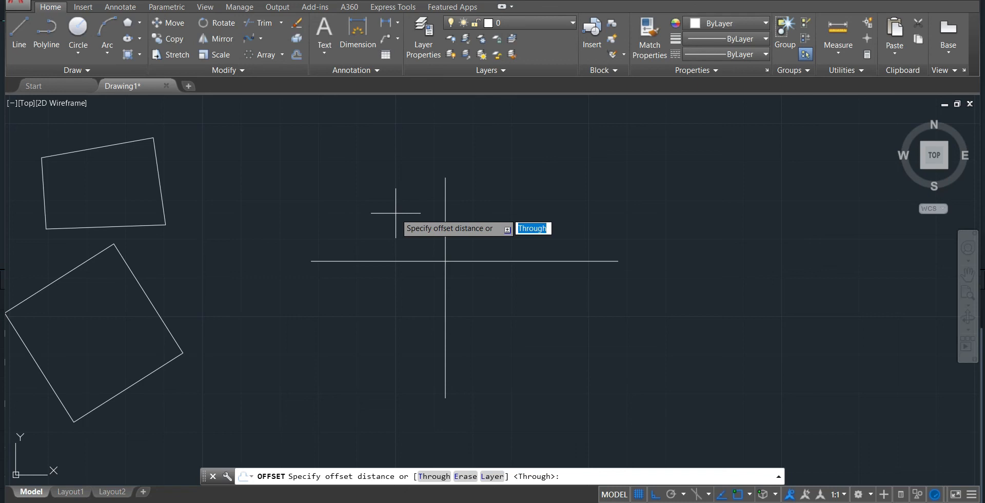
pyautogui.write('10')
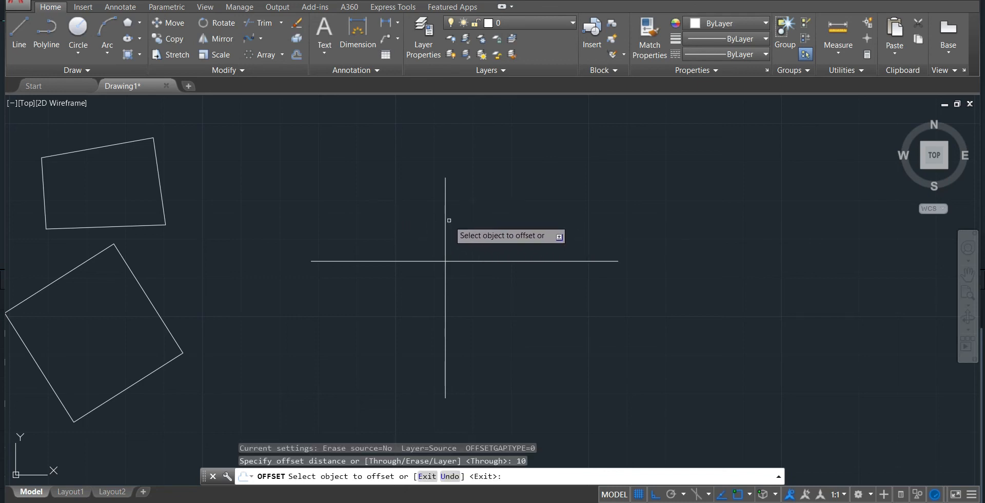
pyautogui.click(445, 224)
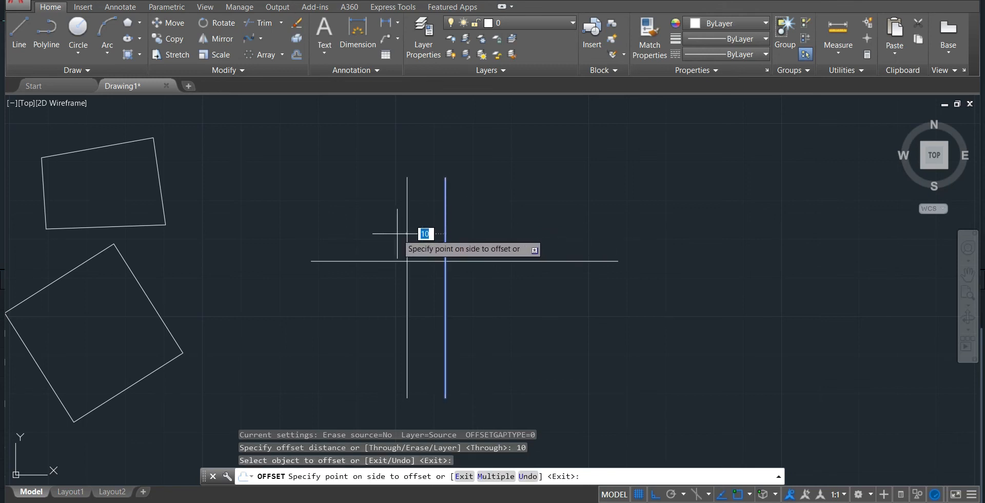
pyautogui.click(484, 252)
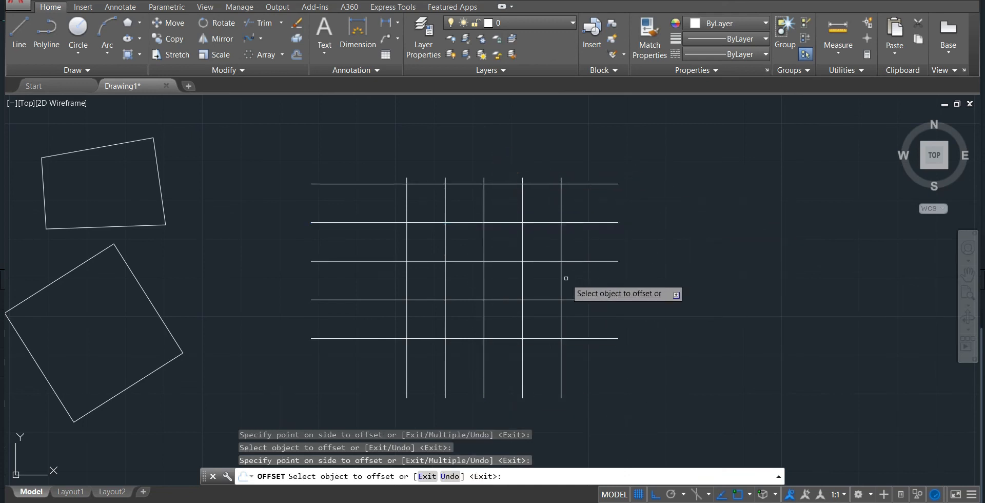
pyautogui.click(628, 275)
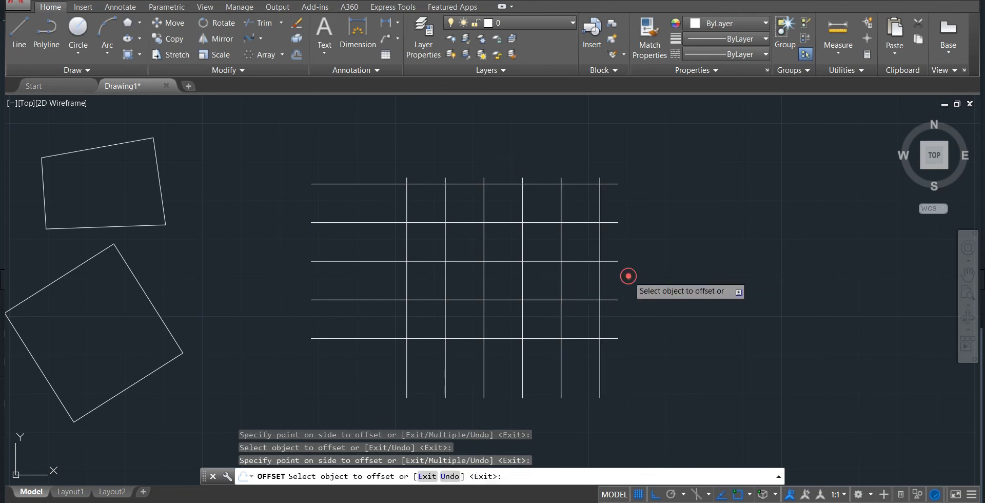